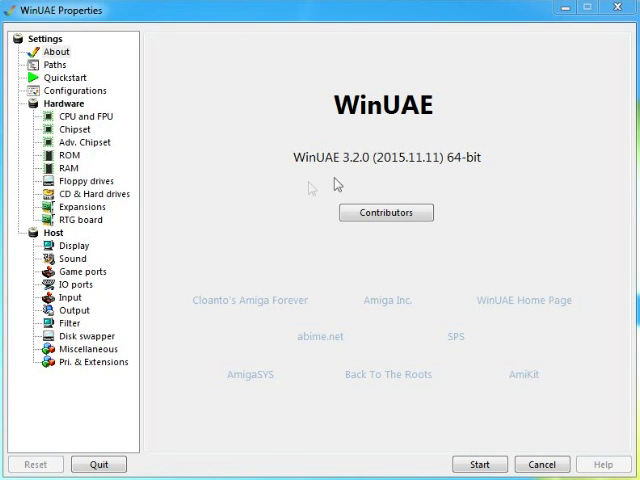
pyautogui.moveTo(352, 178)
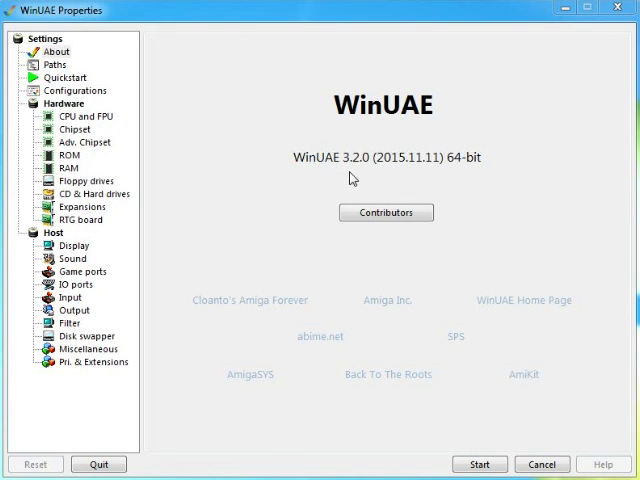
pyautogui.moveTo(380, 183)
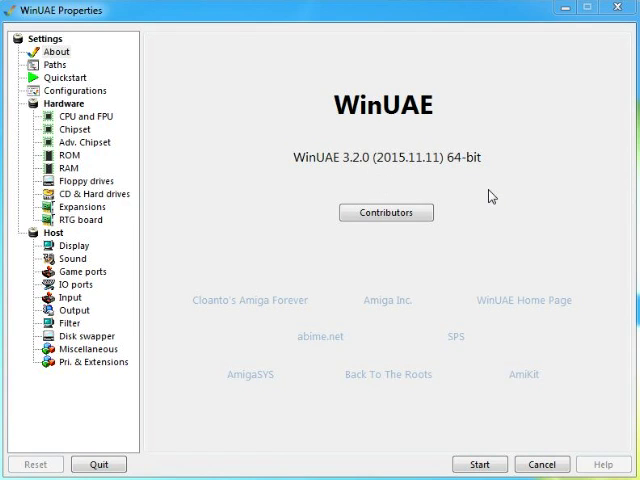
pyautogui.moveTo(495, 200)
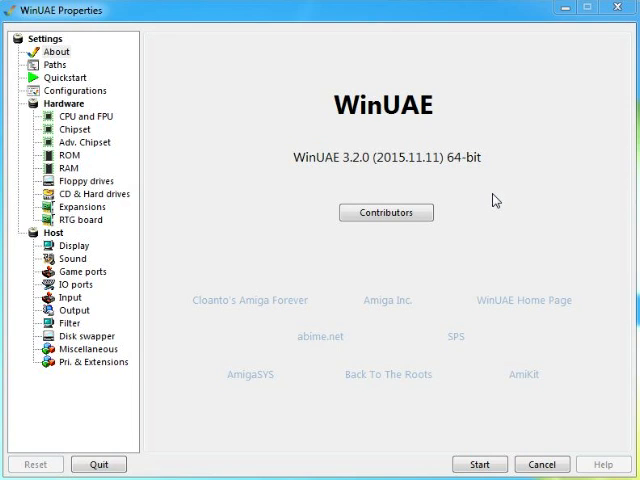
pyautogui.moveTo(508, 222)
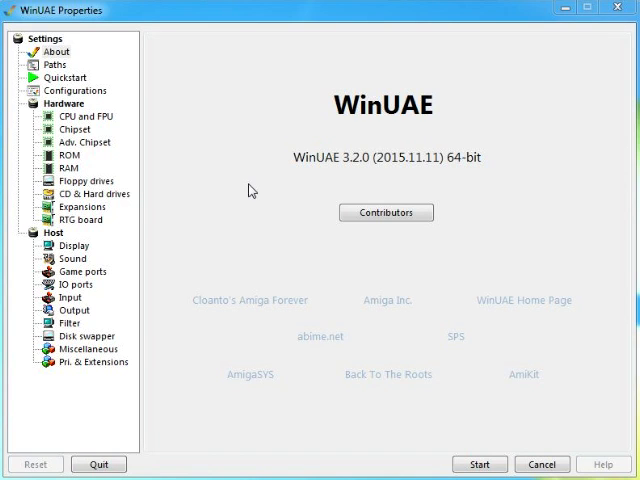
pyautogui.moveTo(220, 138)
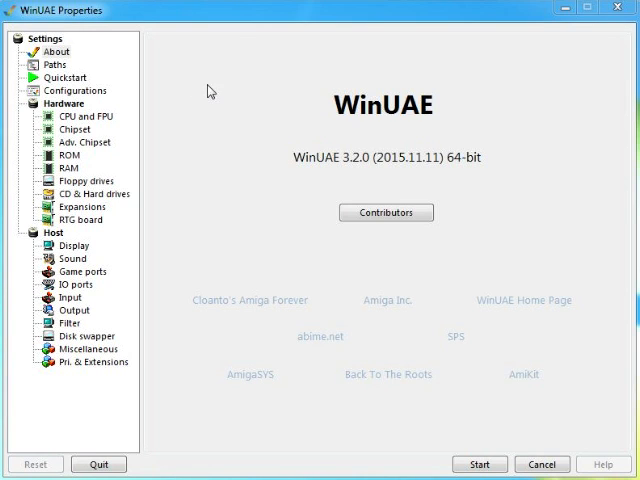
pyautogui.moveTo(189, 155)
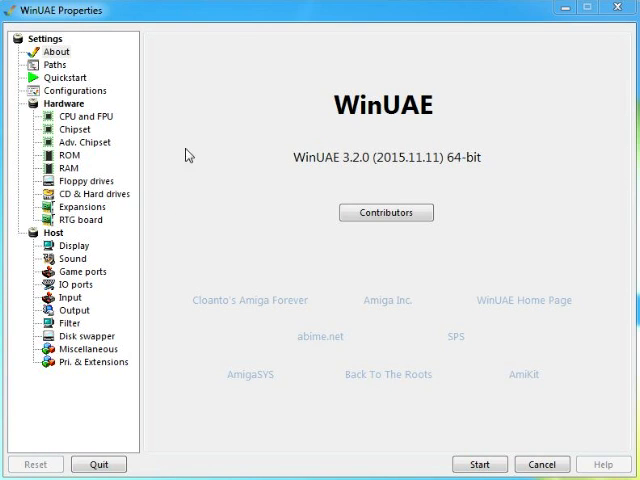
pyautogui.moveTo(199, 117)
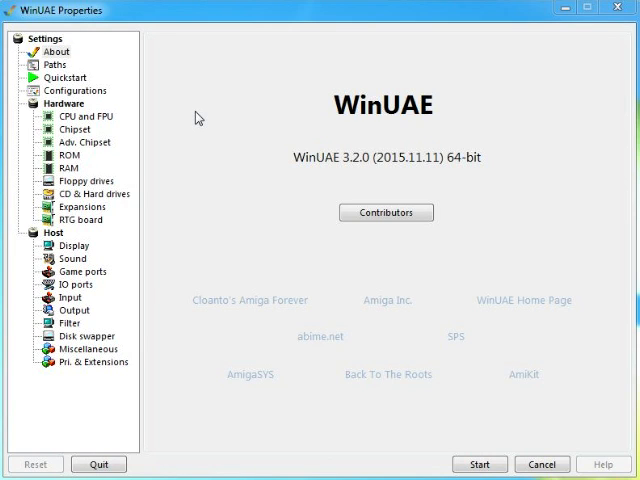
pyautogui.moveTo(223, 108)
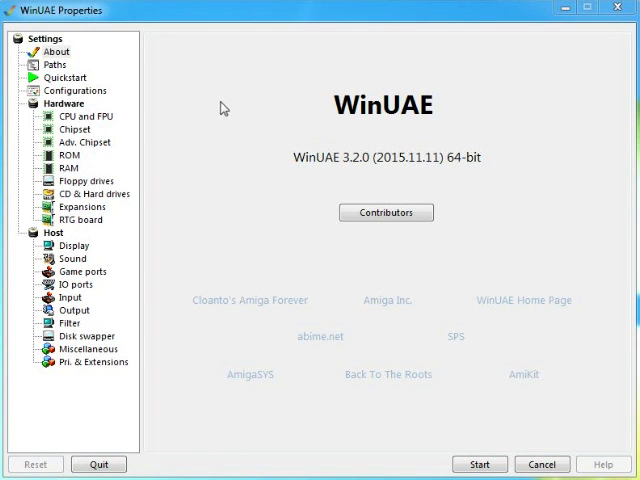
pyautogui.moveTo(193, 100)
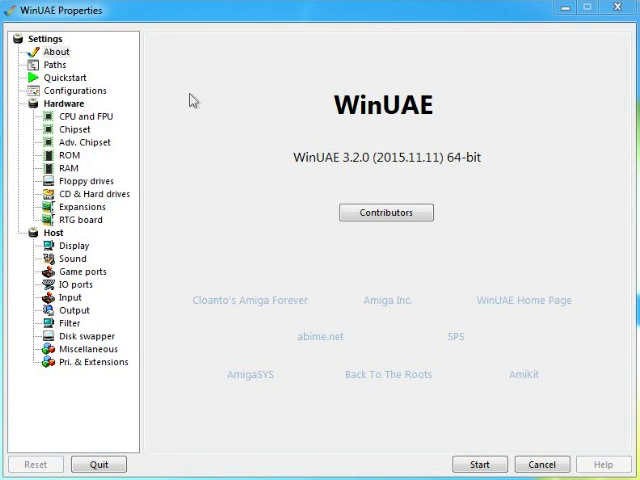
# Show the Paths page with the Kickstart Disks ROM folder and Configurations folder.
pyautogui.click(55, 64)
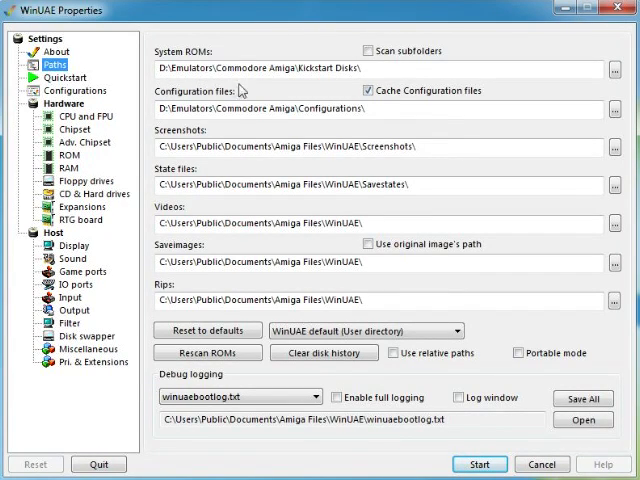
pyautogui.moveTo(322, 89)
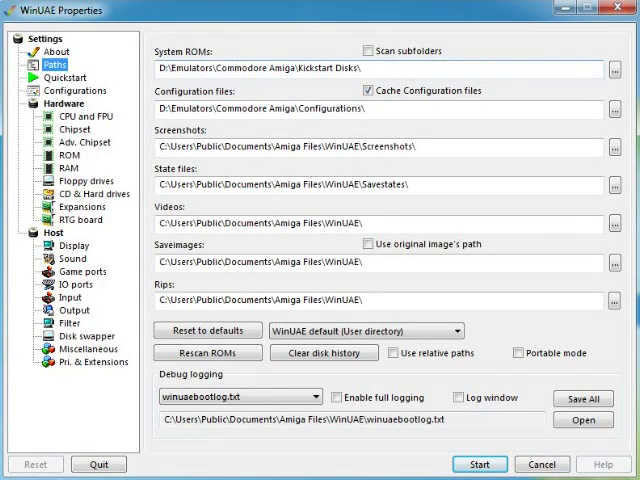
pyautogui.moveTo(548, 84)
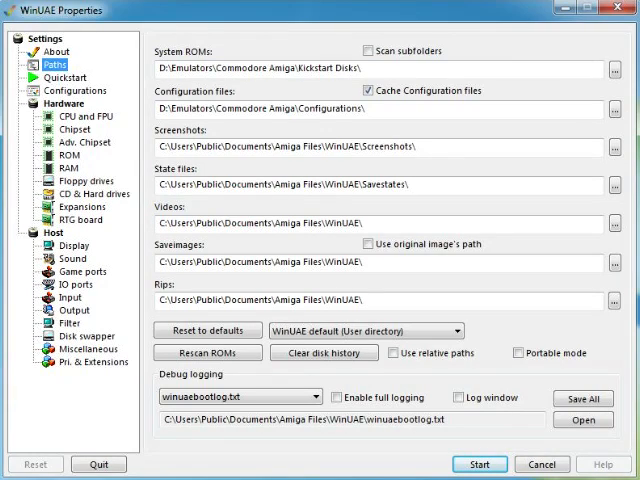
pyautogui.moveTo(262, 86)
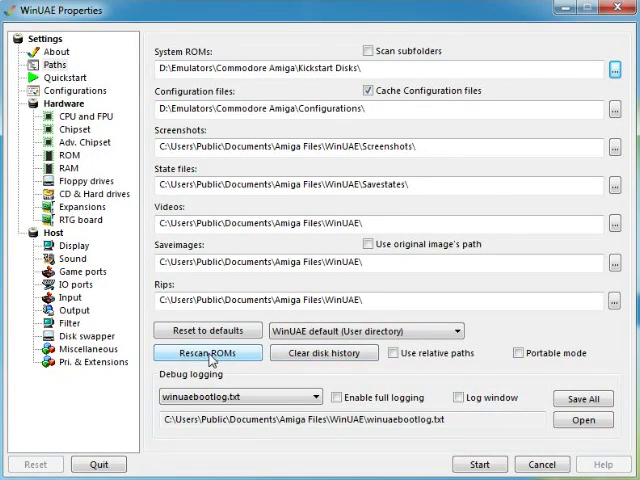
# Rescan the system ROM folder to list the found Kickstarts and Action Replay cartridges.
pyautogui.click(208, 352)
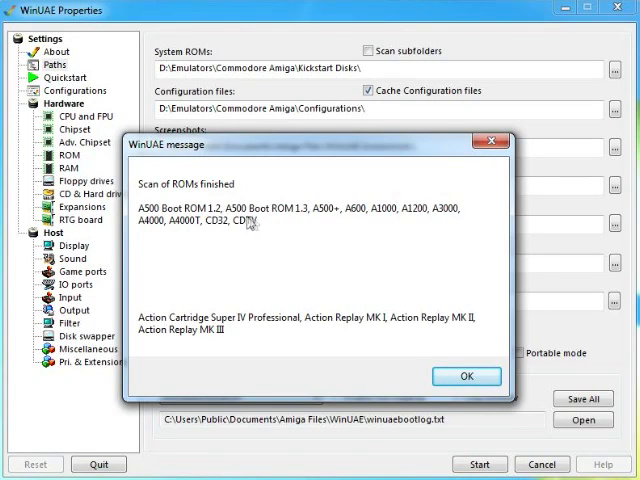
pyautogui.moveTo(340, 225)
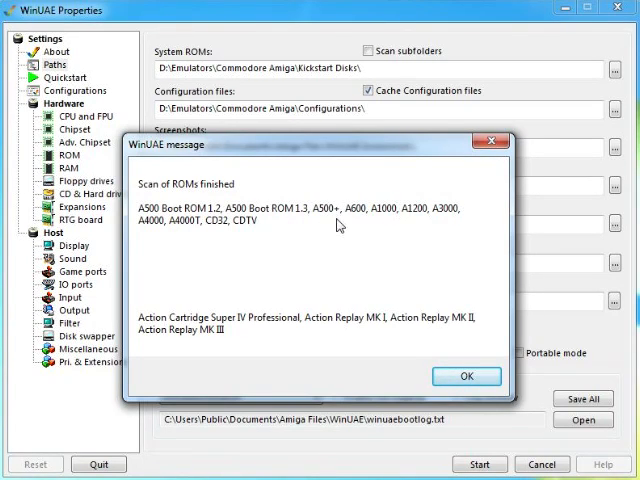
pyautogui.moveTo(392, 229)
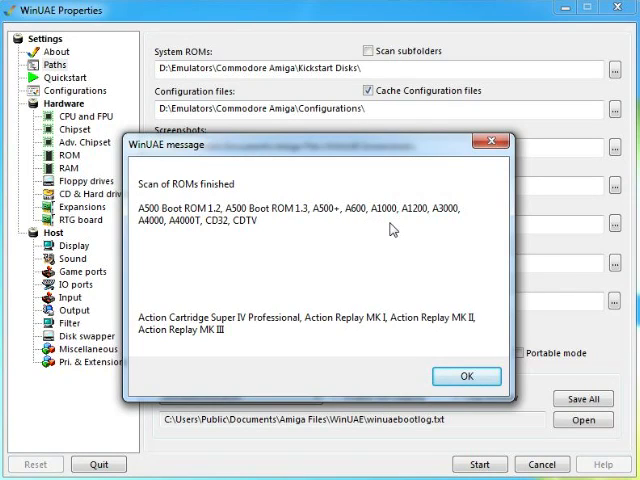
pyautogui.moveTo(452, 222)
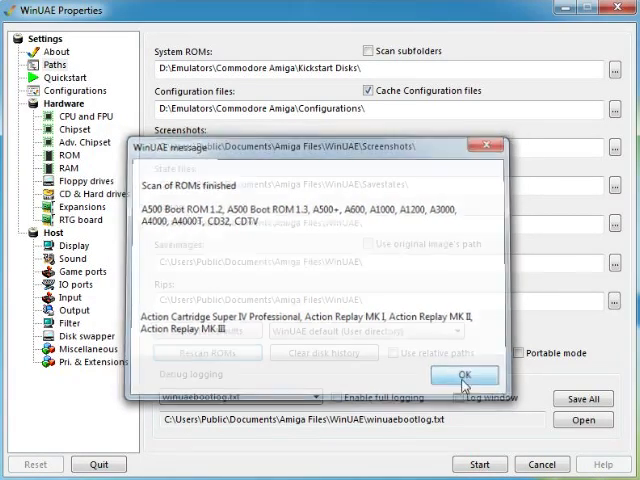
# Dismiss the 'Scan of ROMs finished' message.
pyautogui.click(464, 375)
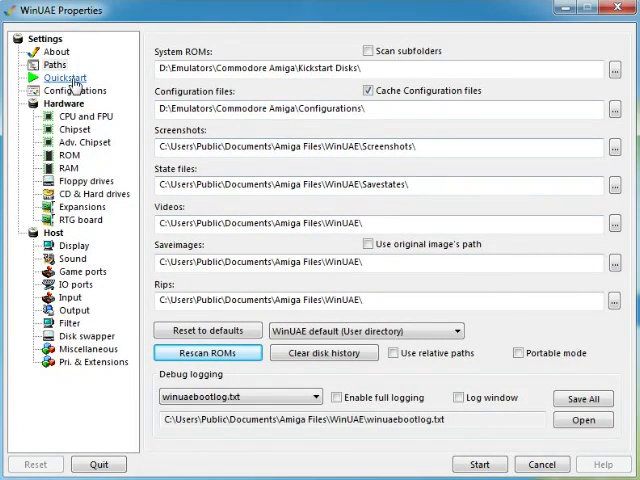
# On Quickstart, try the A500+ and Arcadia models, dismissing the missing Arcadia ROM warning.
pyautogui.click(63, 78)
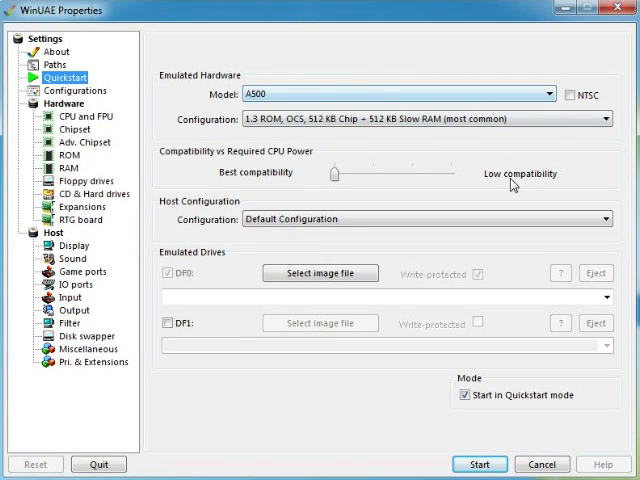
pyautogui.moveTo(490, 193)
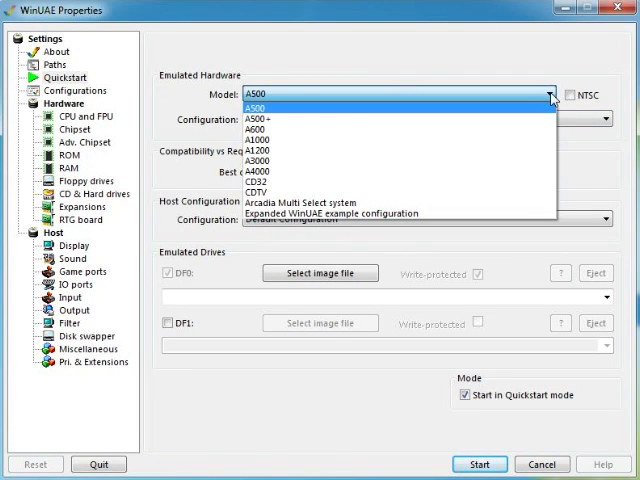
pyautogui.click(250, 120)
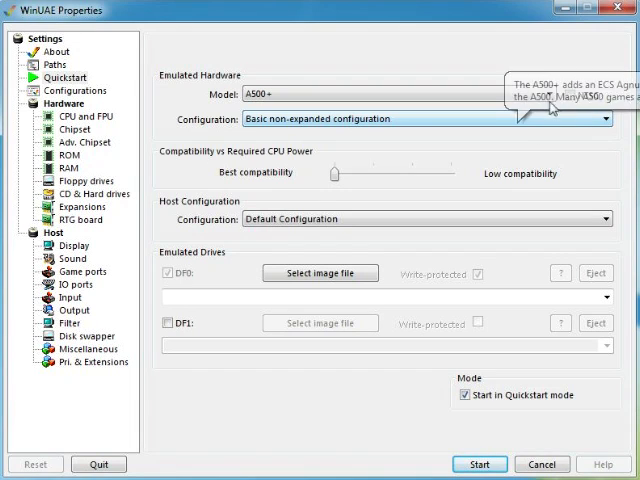
pyautogui.click(545, 94)
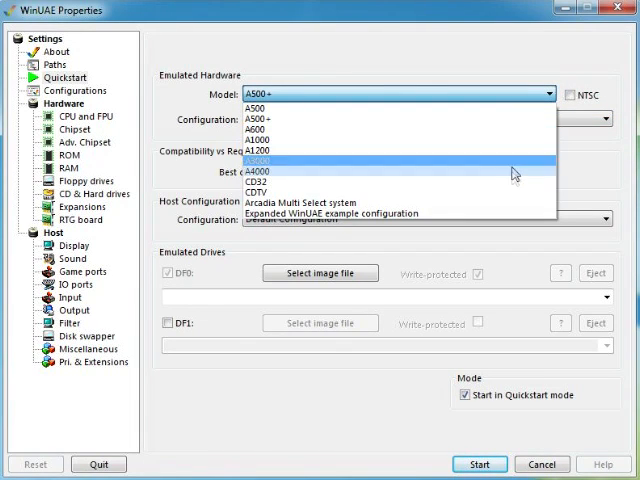
pyautogui.moveTo(500, 214)
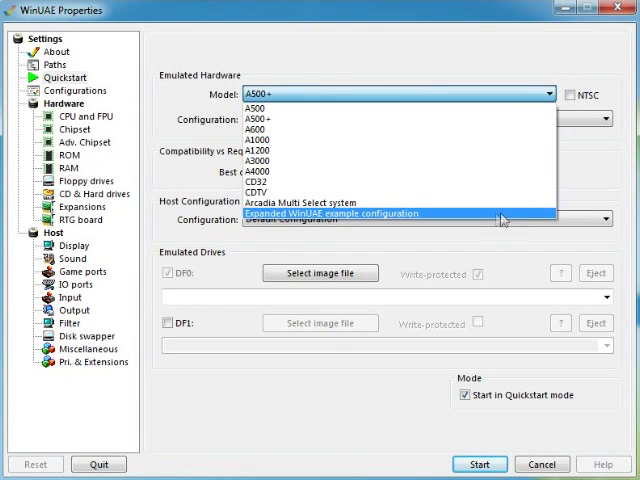
pyautogui.moveTo(400, 203)
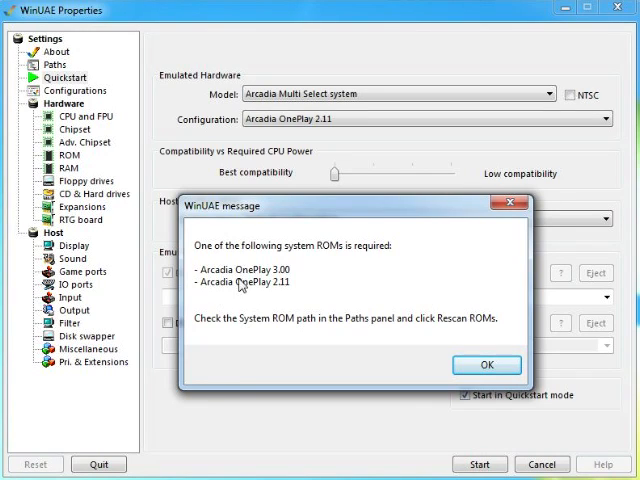
pyautogui.moveTo(226, 302)
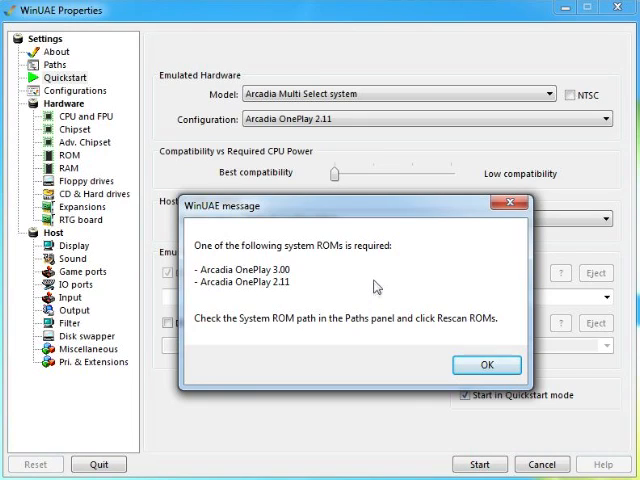
pyautogui.moveTo(432, 286)
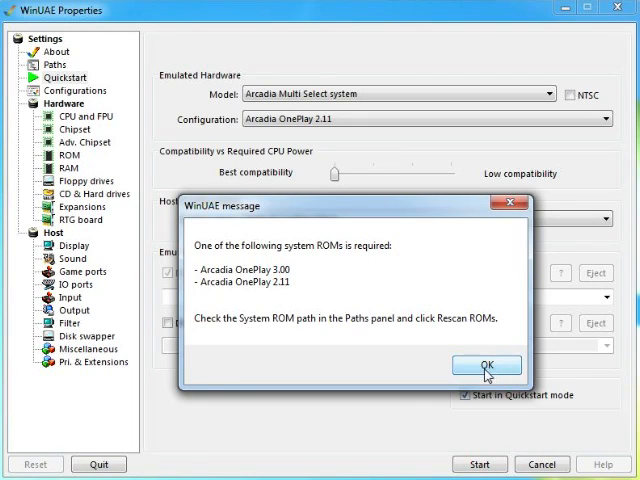
pyautogui.click(487, 364)
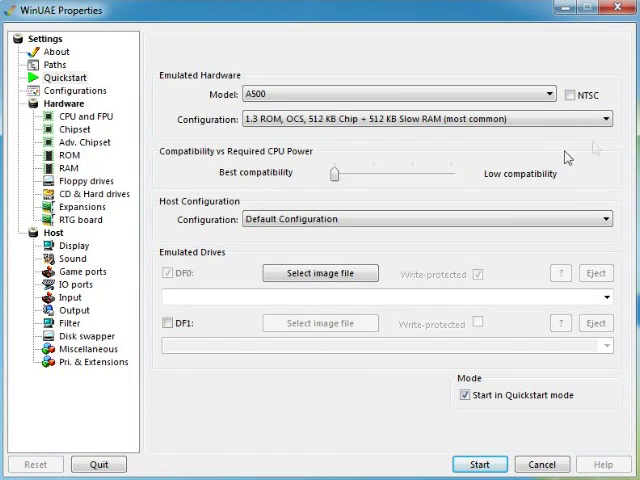
# Browse the A500 configurations, keeping '1.3 ROM, OCS, 512 KB Chip + 512 KB Slow RAM'.
pyautogui.click(605, 119)
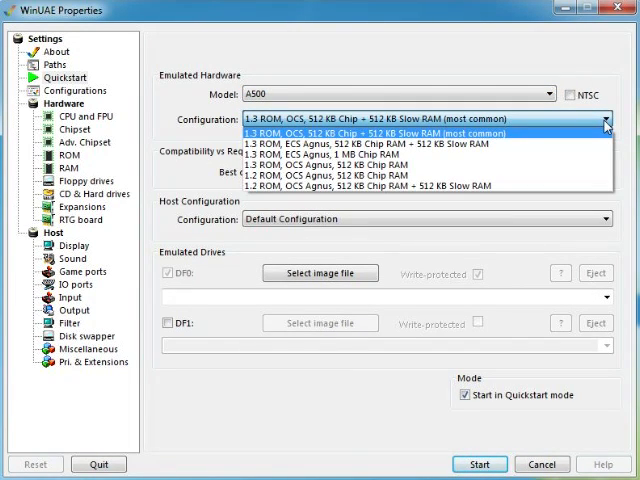
pyautogui.moveTo(264, 143)
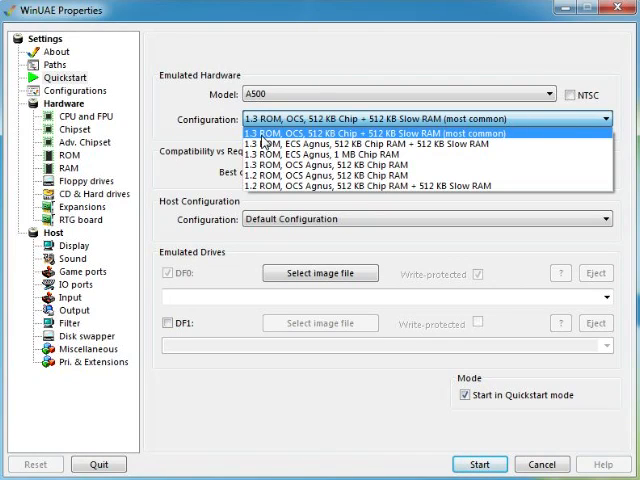
pyautogui.moveTo(305, 143)
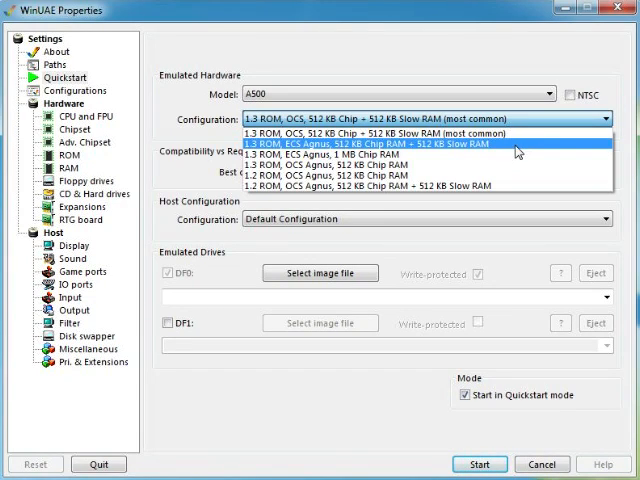
pyautogui.moveTo(510, 155)
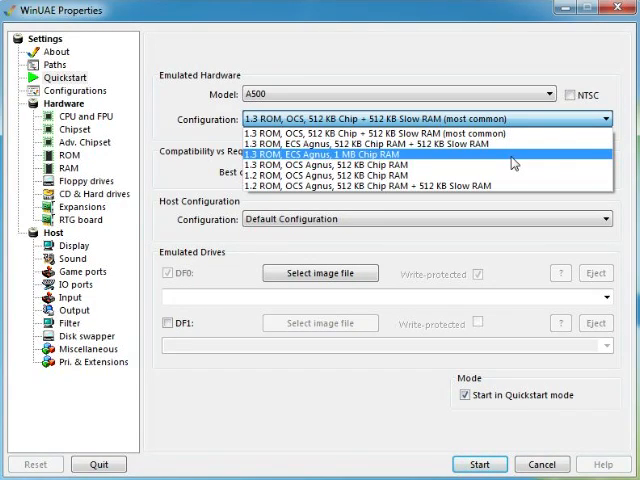
pyautogui.moveTo(505, 170)
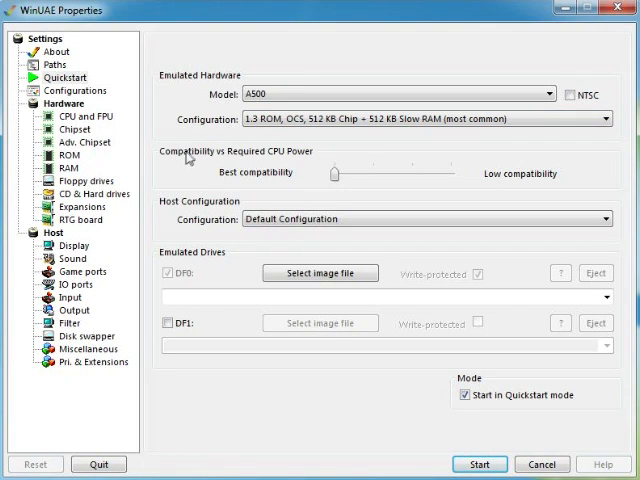
pyautogui.moveTo(230, 168)
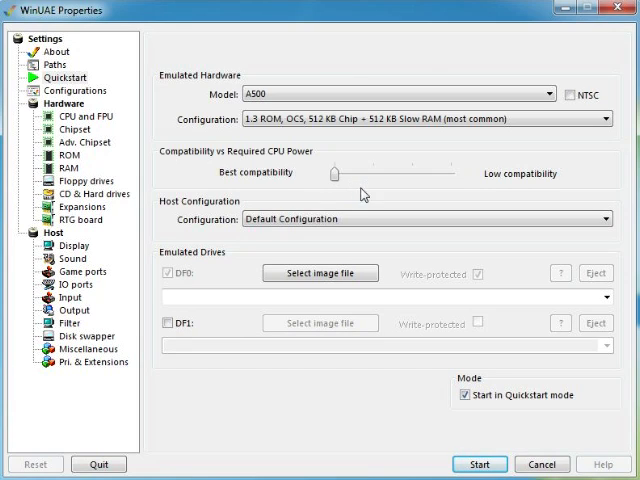
pyautogui.moveTo(506, 217)
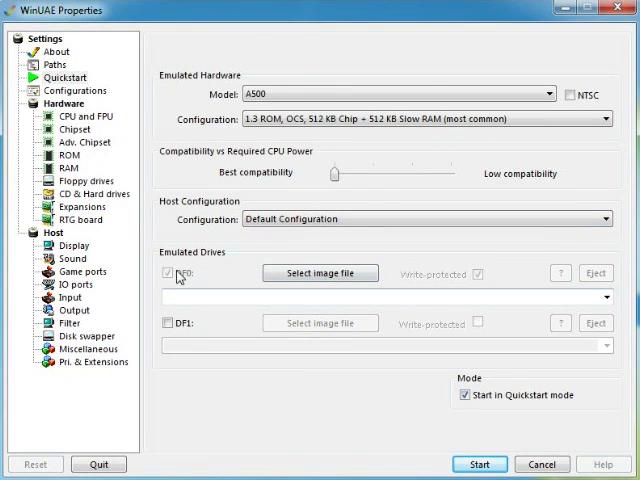
# Enable floppy drive DF1 and cancel choosing a DF0 disk image.
pyautogui.click(166, 322)
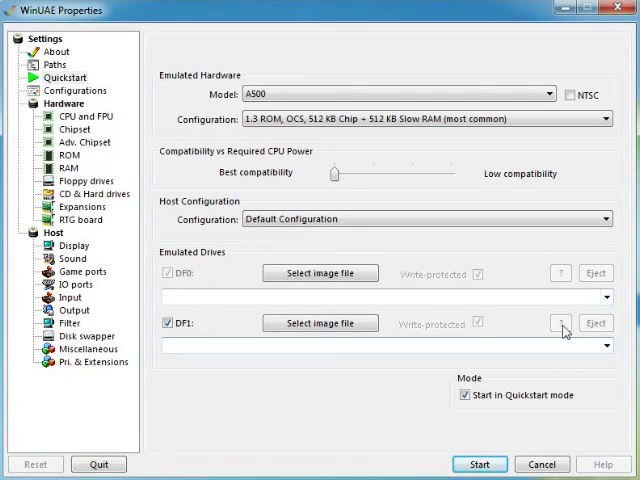
pyautogui.moveTo(433, 313)
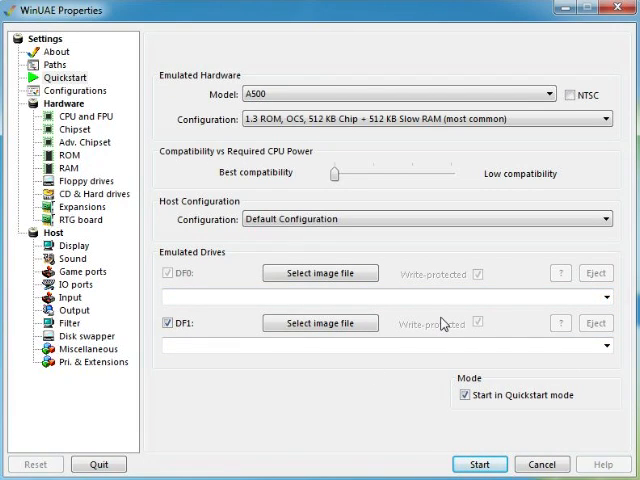
pyautogui.moveTo(207, 291)
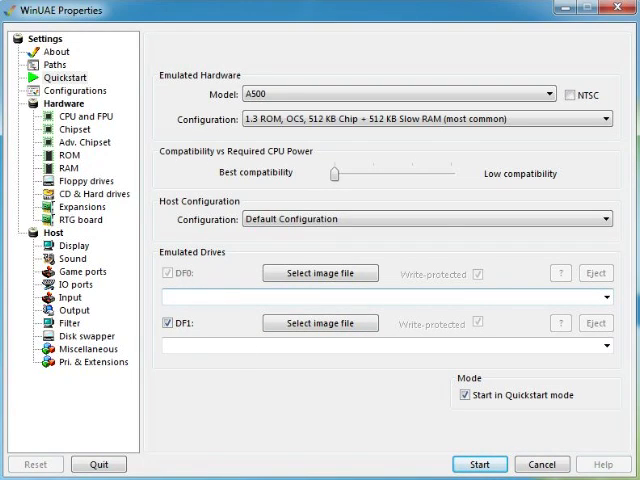
pyautogui.moveTo(380, 362)
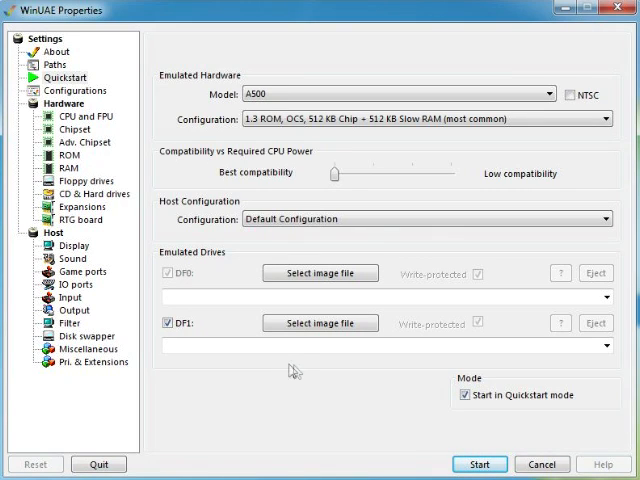
pyautogui.moveTo(155, 285)
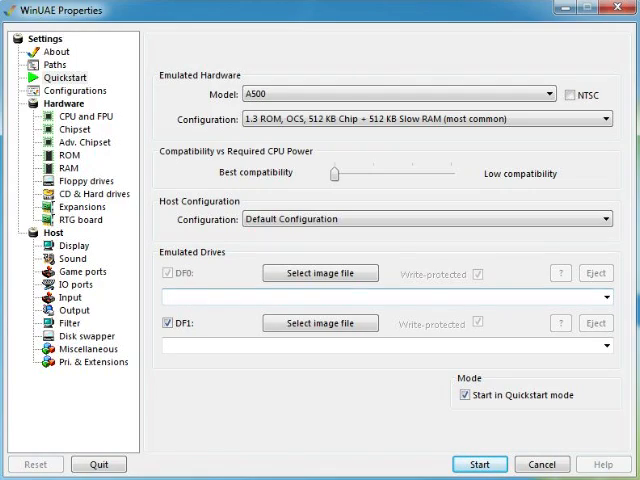
pyautogui.click(320, 273)
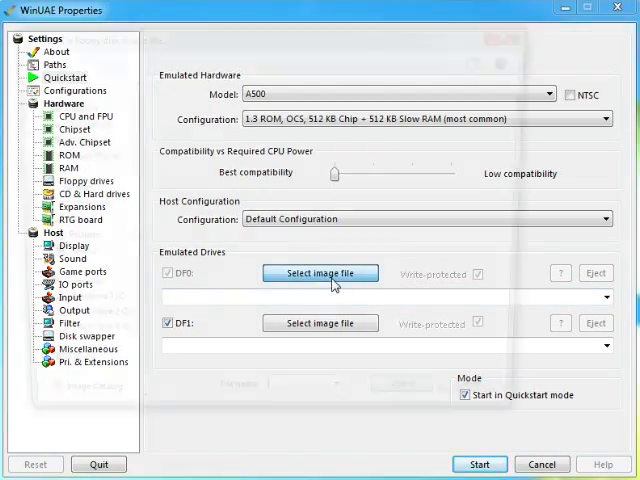
pyautogui.click(320, 273)
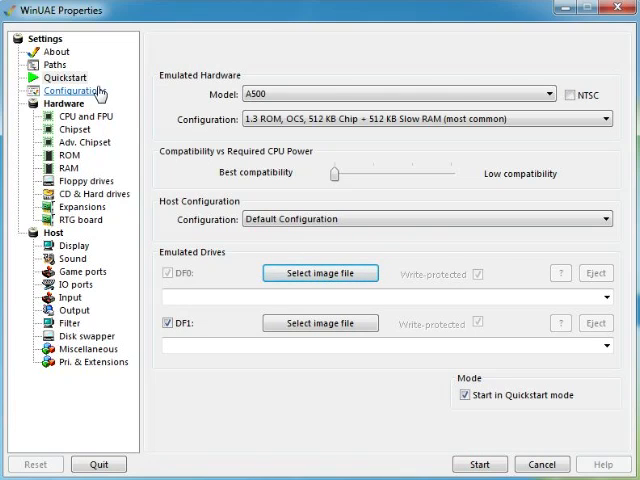
pyautogui.click(74, 91)
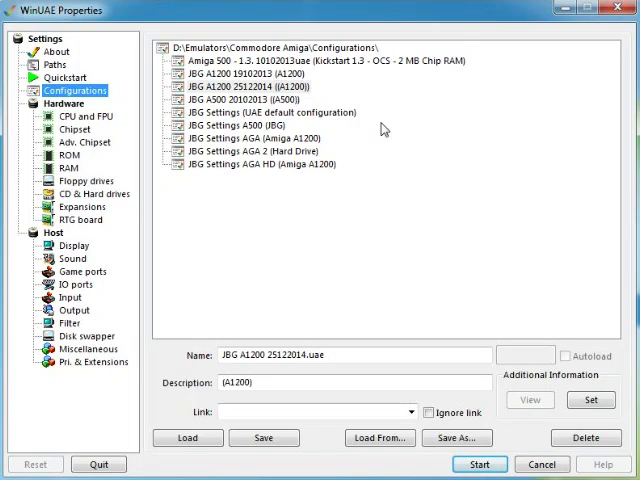
pyautogui.click(265, 102)
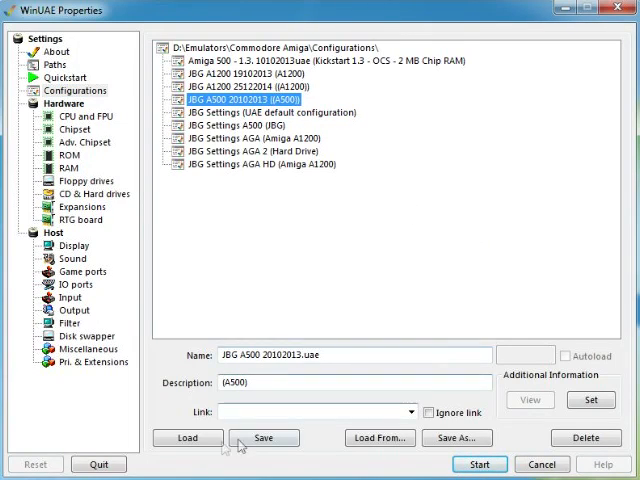
pyautogui.click(187, 438)
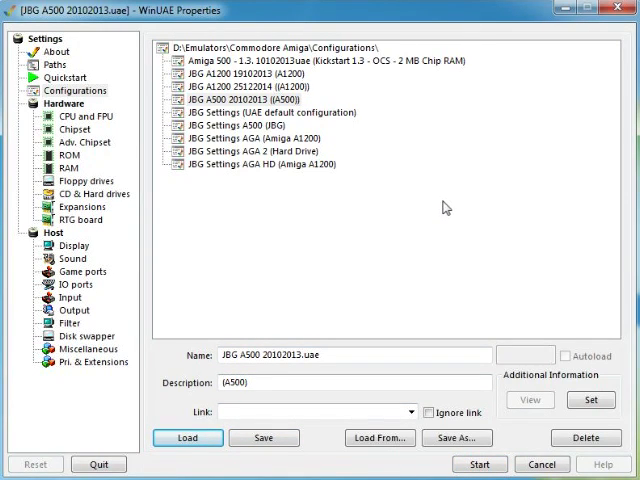
pyautogui.click(280, 99)
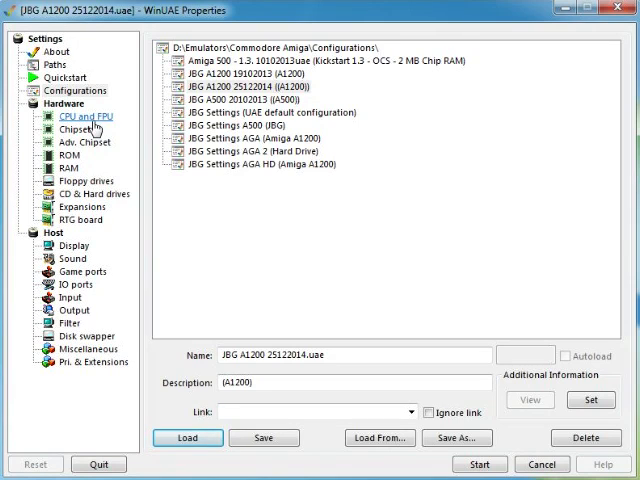
# Review the CPU and FPU page showing a 68020 CPU with no FPU.
pyautogui.click(85, 116)
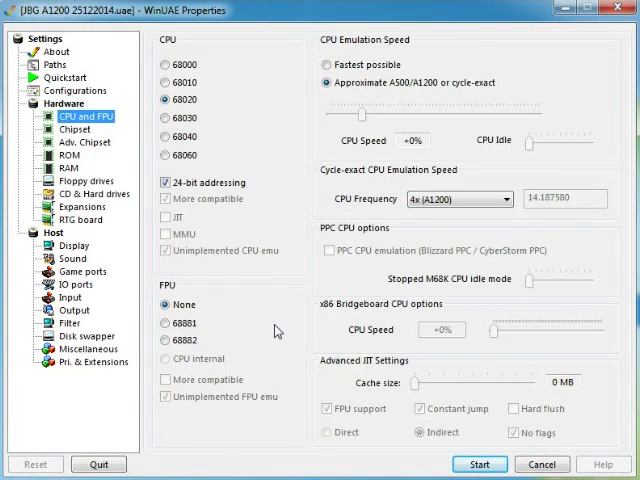
pyautogui.moveTo(278, 330)
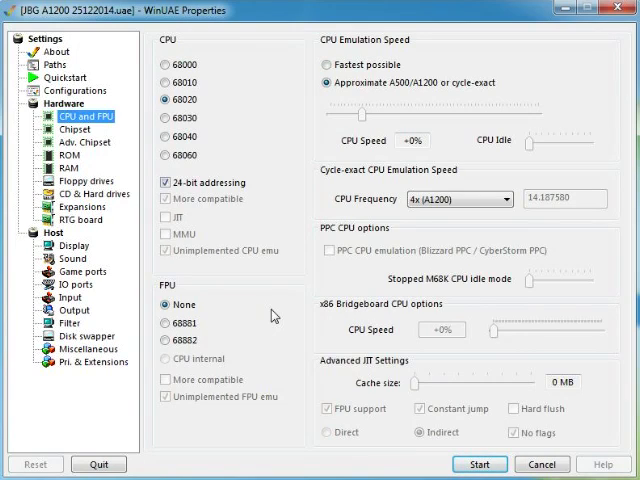
pyautogui.moveTo(240, 285)
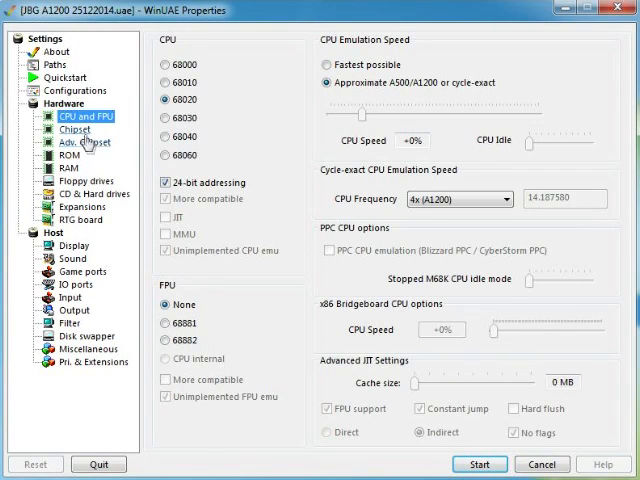
# Visit Adv. Chipset, then the ROM page showing KS ROM v3.0 (A1200) rev 39.106.
pyautogui.click(71, 130)
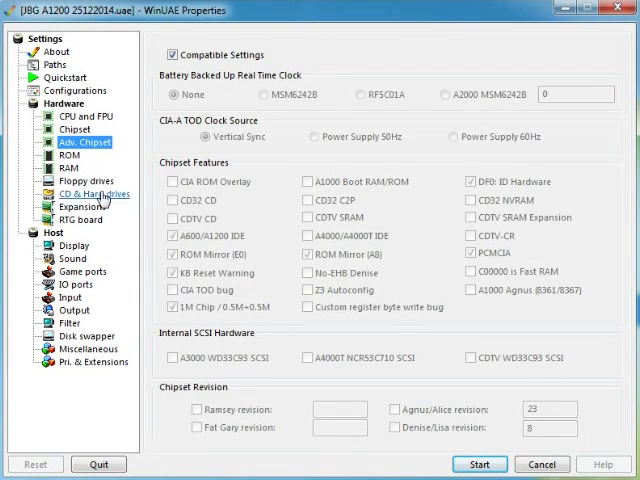
pyautogui.click(68, 155)
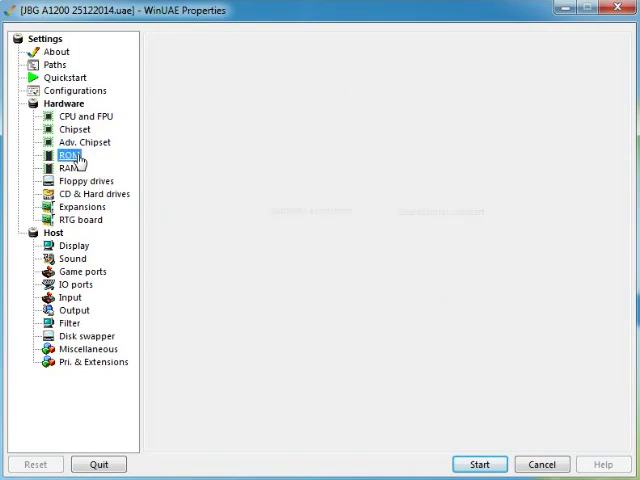
pyautogui.click(65, 155)
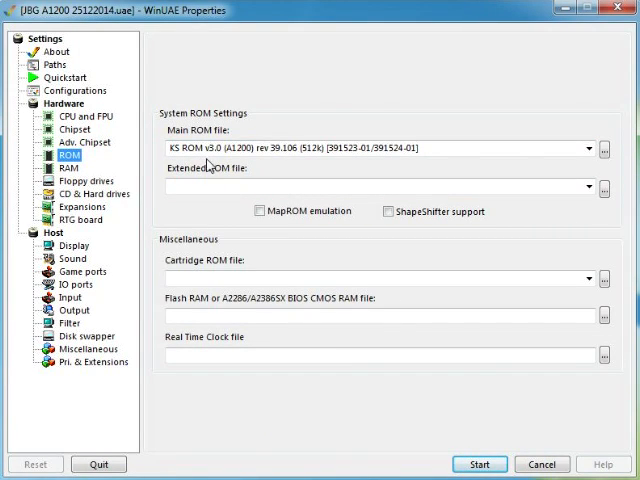
pyautogui.moveTo(277, 166)
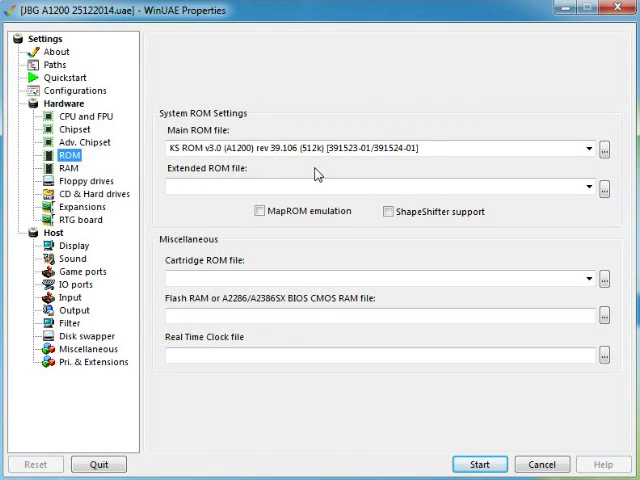
pyautogui.moveTo(335, 165)
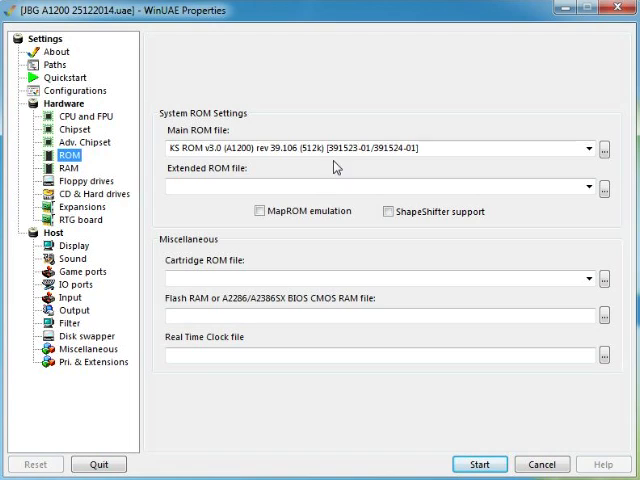
pyautogui.moveTo(338, 171)
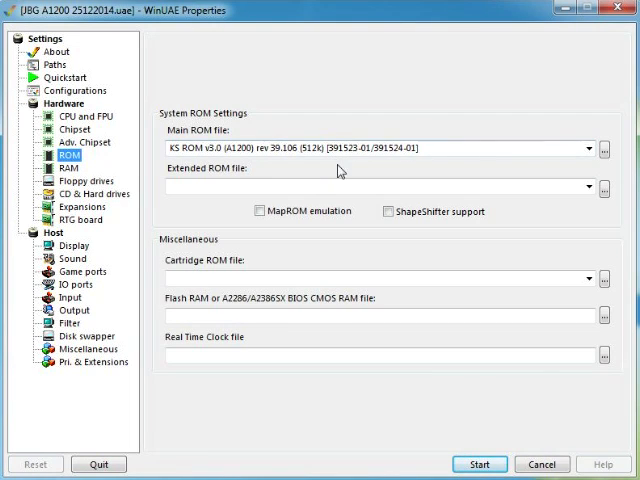
pyautogui.moveTo(363, 173)
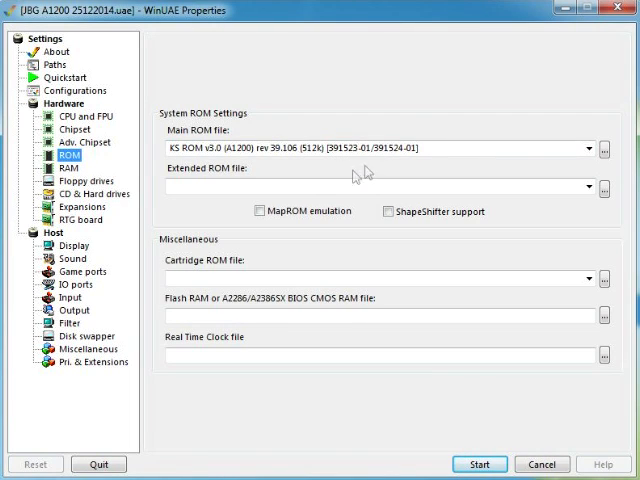
# Check memory (2 MB Chip RAM, no Fast/Slow/32-bit RAM), then show floppy drive settings.
pyautogui.click(63, 167)
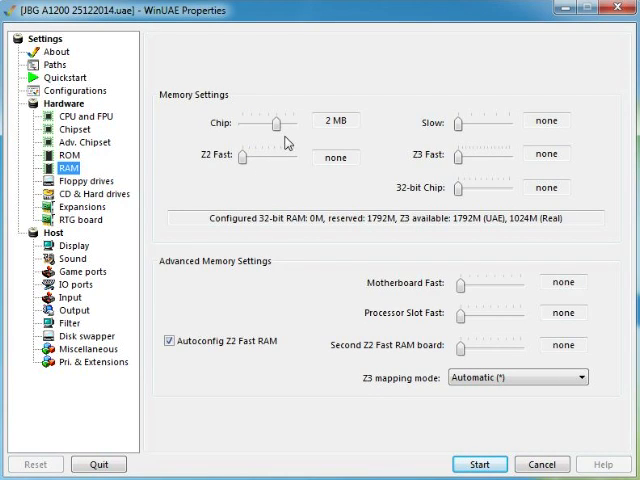
pyautogui.moveTo(363, 152)
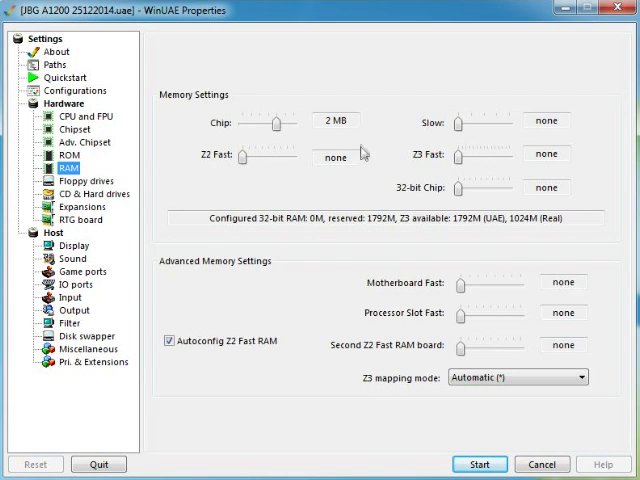
pyautogui.moveTo(303, 183)
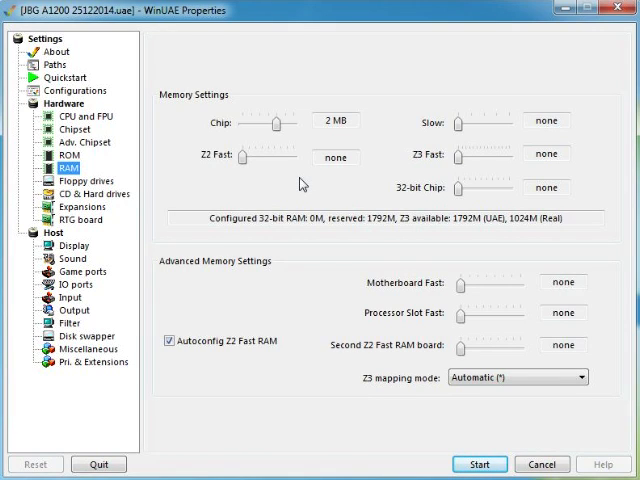
pyautogui.moveTo(248, 193)
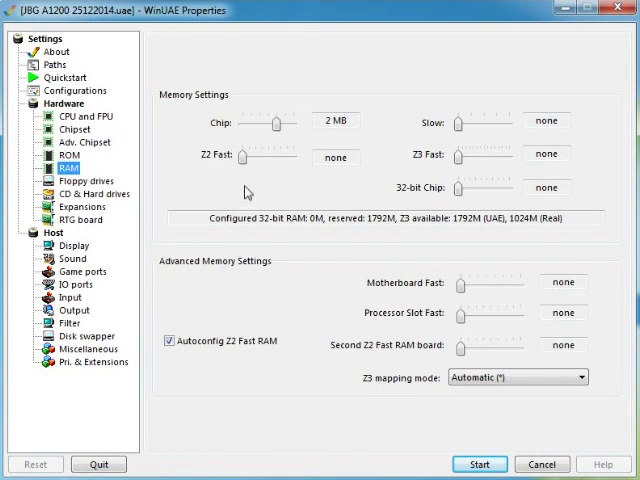
pyautogui.moveTo(307, 184)
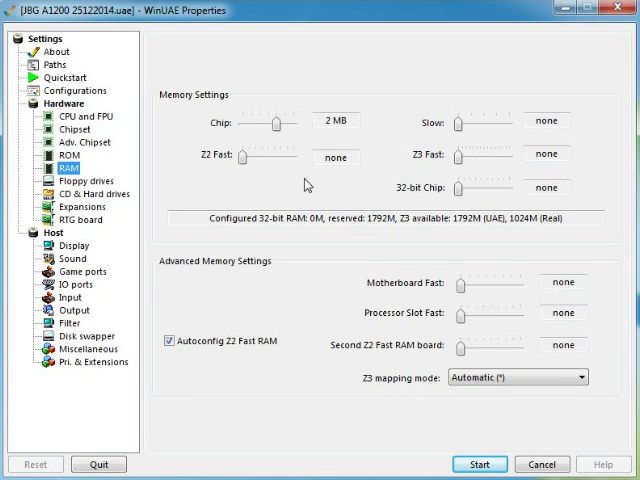
pyautogui.click(76, 181)
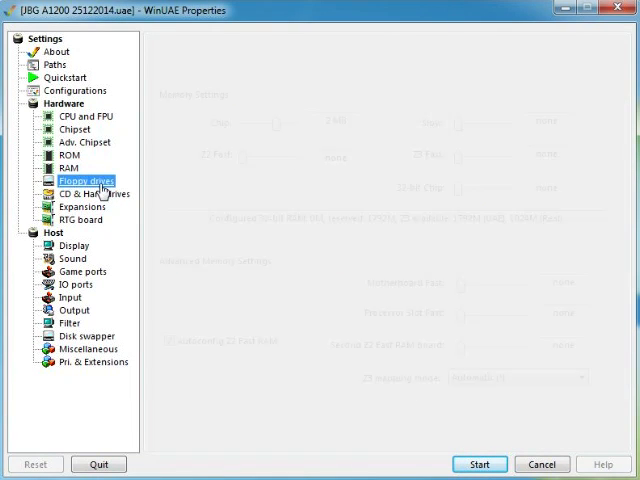
# Tick DF1, DF2 and DF3 so they join DF0 as enabled 3.5" DD drives.
pyautogui.click(75, 181)
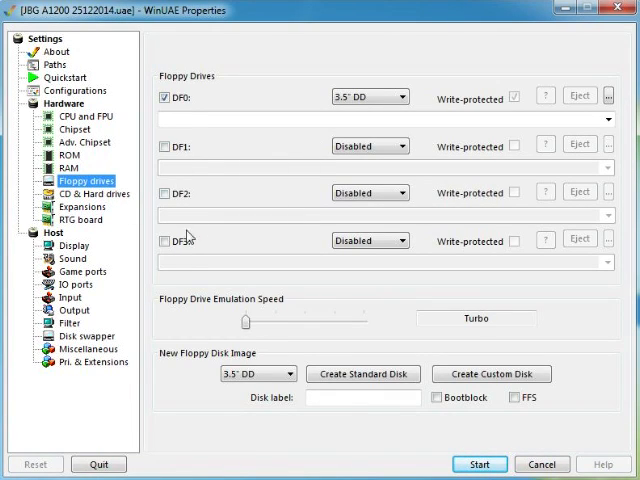
pyautogui.click(163, 146)
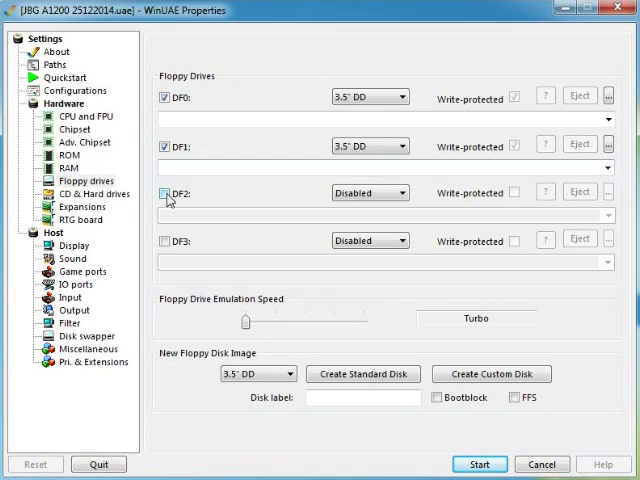
pyautogui.click(159, 192)
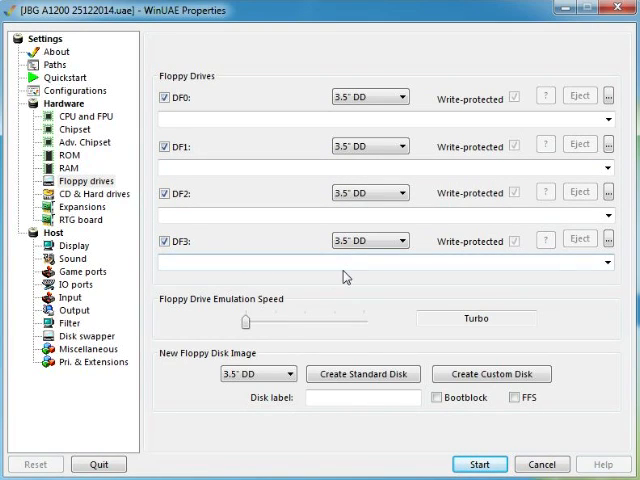
pyautogui.moveTo(197, 367)
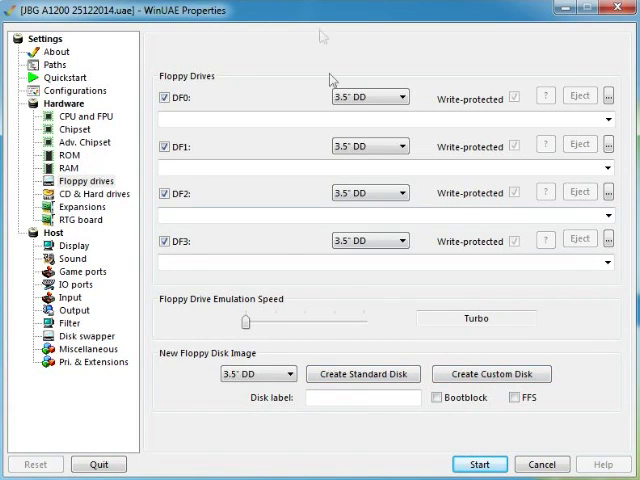
pyautogui.moveTo(401, 294)
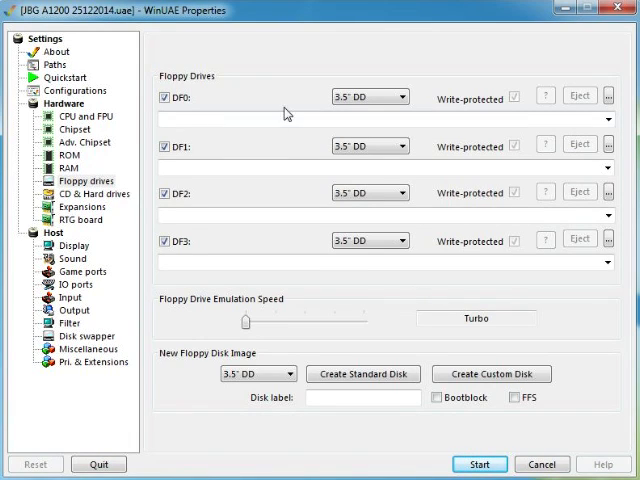
pyautogui.moveTo(303, 291)
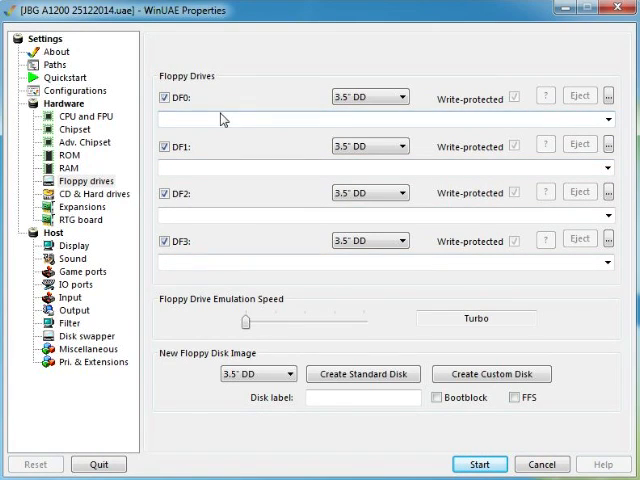
pyautogui.moveTo(240, 196)
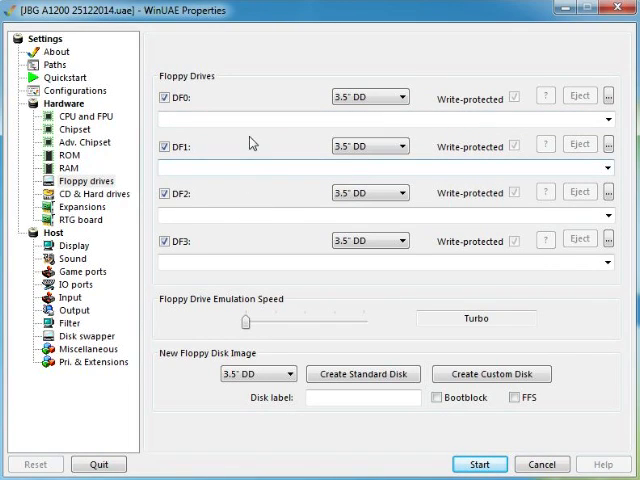
pyautogui.moveTo(259, 205)
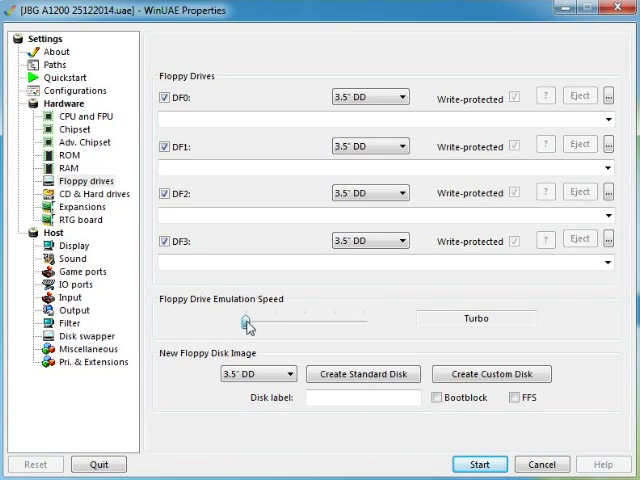
pyautogui.moveTo(245, 322); pyautogui.dragTo(280, 322)
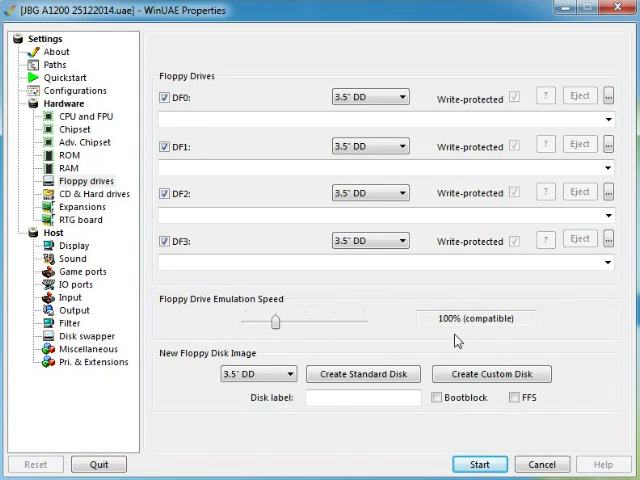
pyautogui.moveTo(275, 318); pyautogui.dragTo(362, 318)
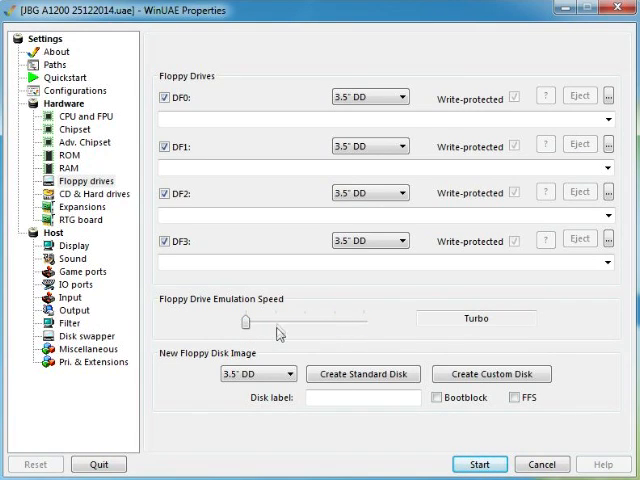
pyautogui.moveTo(310, 314)
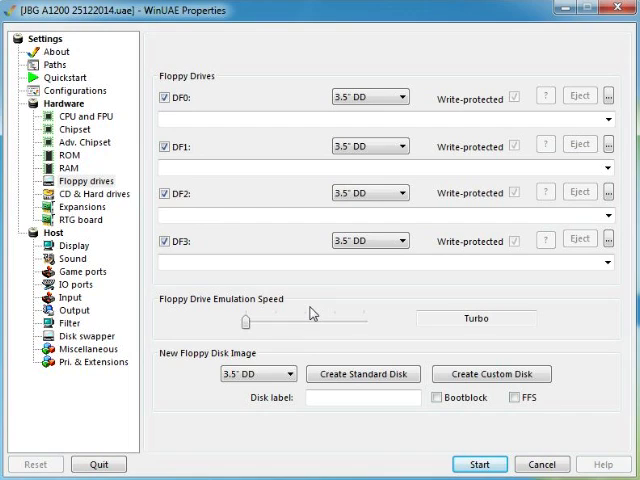
pyautogui.moveTo(322, 313)
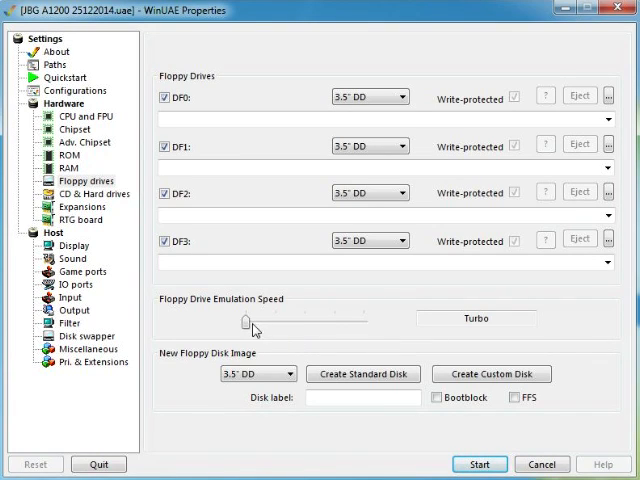
pyautogui.moveTo(248, 320); pyautogui.dragTo(277, 320)
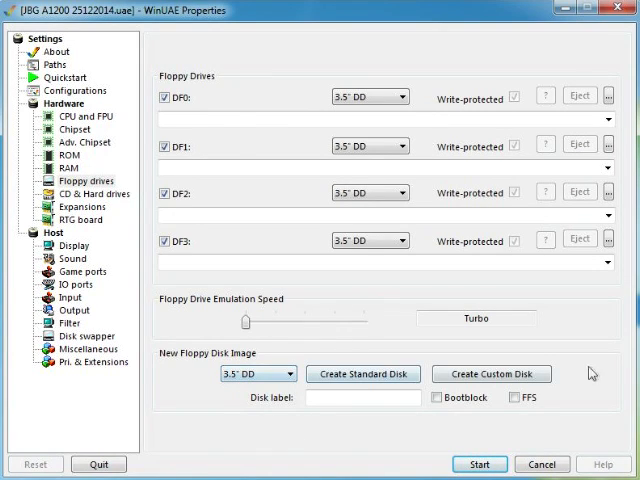
pyautogui.moveTo(378, 438)
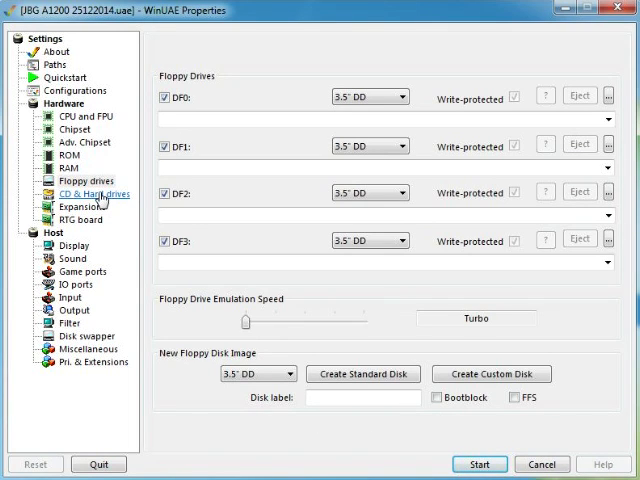
# Show CD & Hard drives listing DH0 (jbg.HDF, 531.2M) and DH1, inspecting its columns.
pyautogui.click(93, 194)
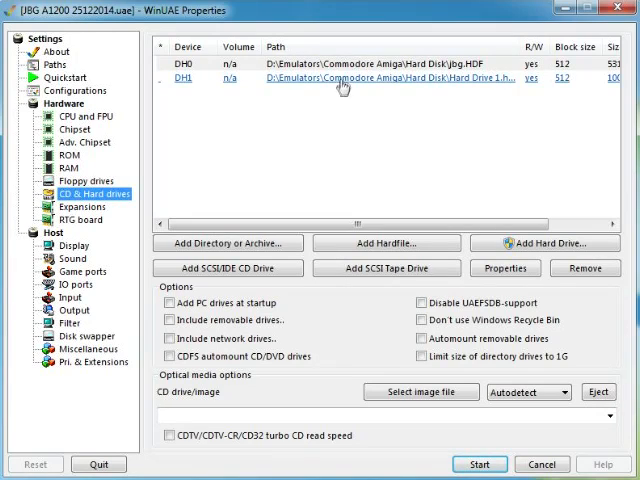
pyautogui.moveTo(375, 197)
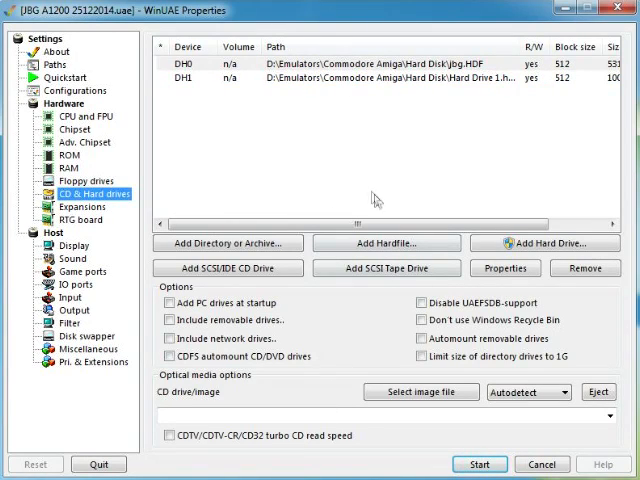
pyautogui.click(197, 78)
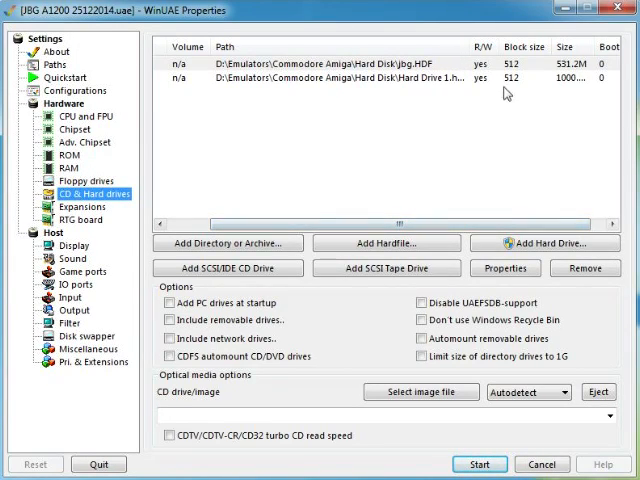
pyautogui.moveTo(505, 189)
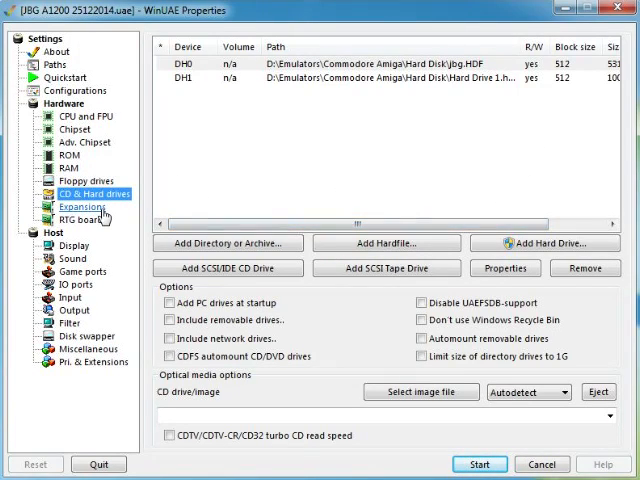
# View Expansions with no accelerator board, then the RTG board page with no card set.
pyautogui.click(67, 207)
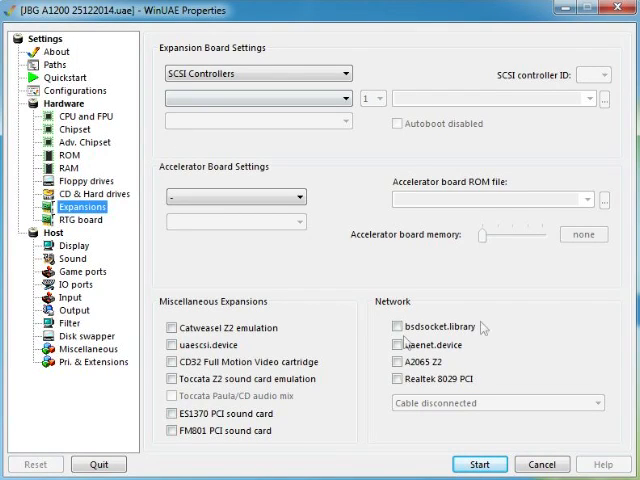
pyautogui.click(73, 218)
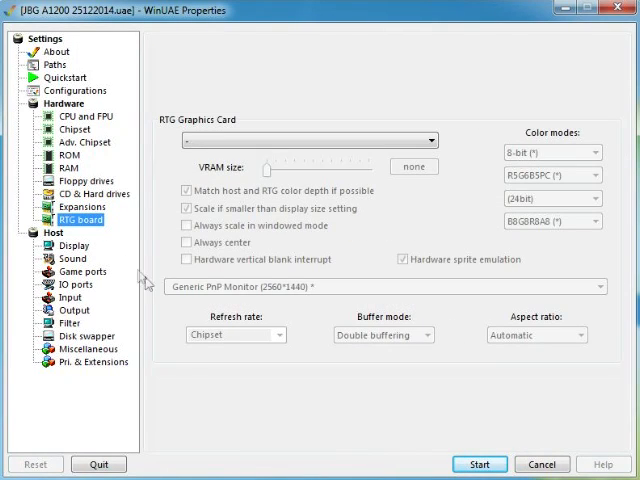
pyautogui.moveTo(182, 356)
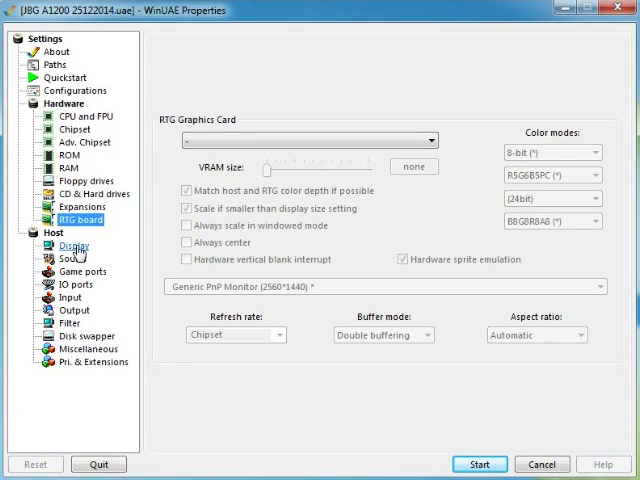
pyautogui.click(72, 245)
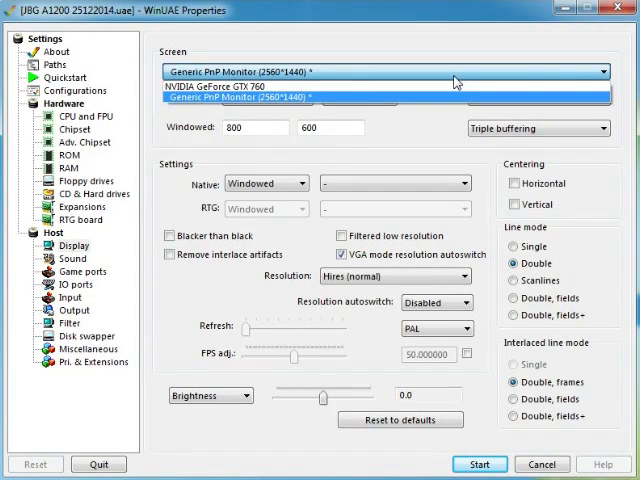
pyautogui.moveTo(300, 117)
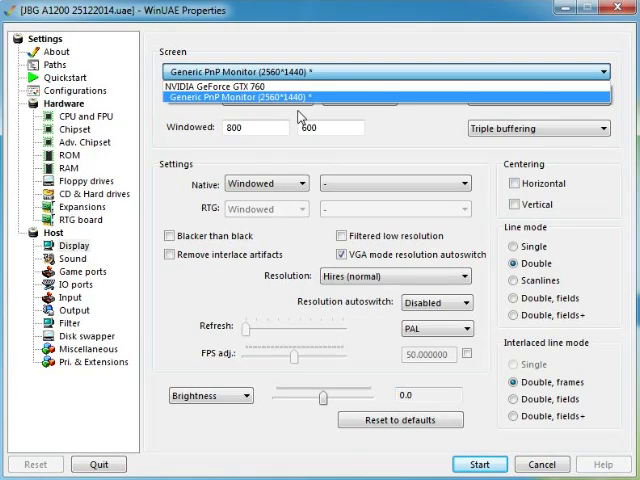
pyautogui.moveTo(305, 115)
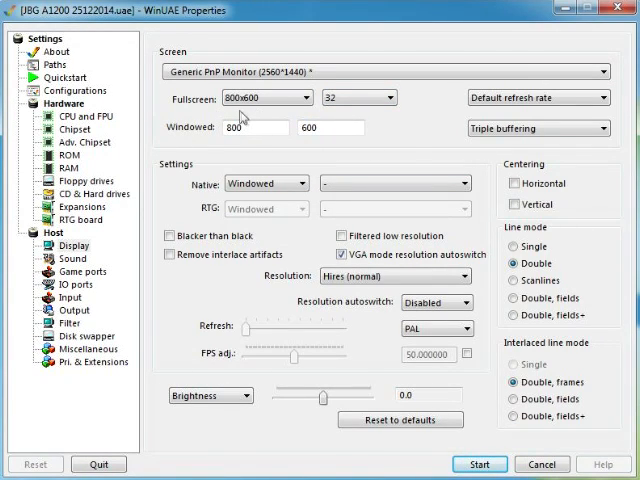
pyautogui.moveTo(258, 115)
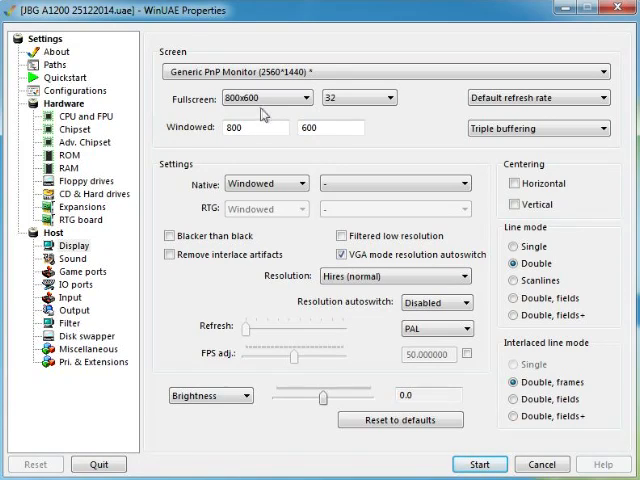
pyautogui.moveTo(270, 118)
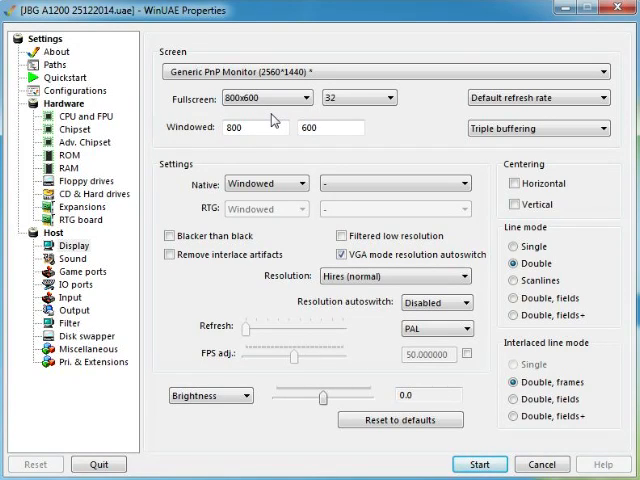
pyautogui.moveTo(362, 123)
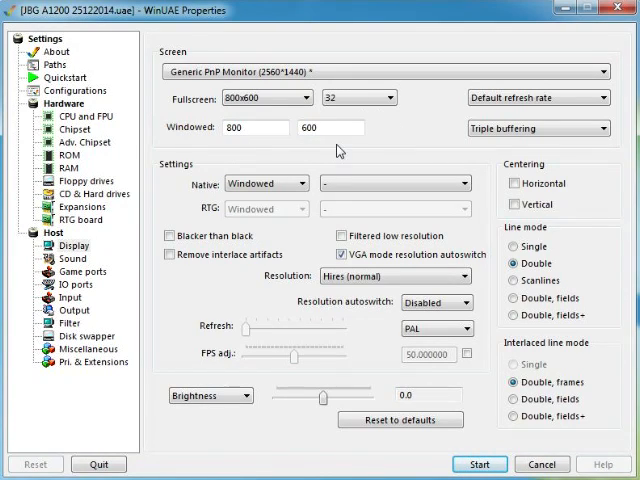
pyautogui.moveTo(393, 126)
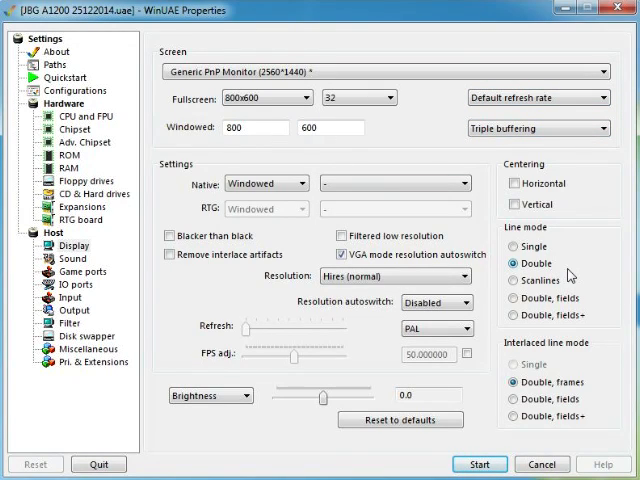
pyautogui.moveTo(592, 255)
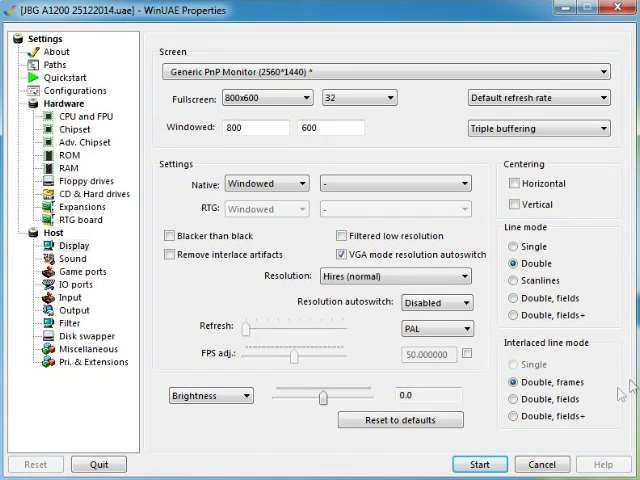
pyautogui.moveTo(310, 300)
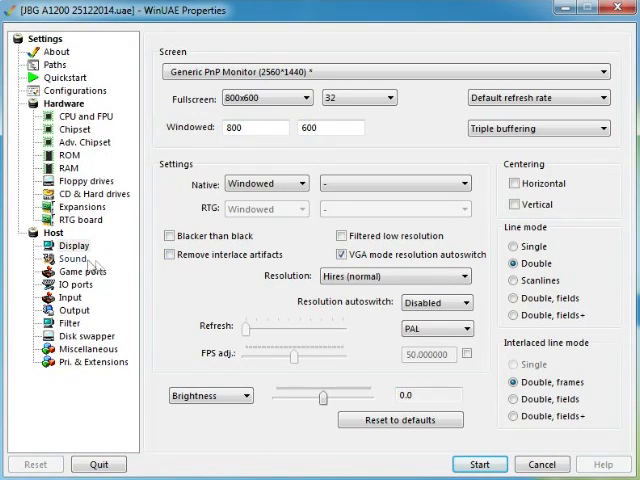
# Check the Sound output device list, keeping DSOUND: Speakers (2- Sound Blaster ZxR).
pyautogui.click(60, 257)
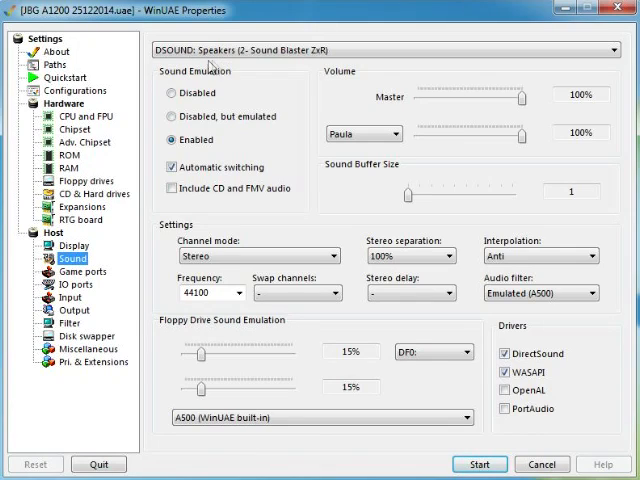
pyautogui.moveTo(272, 71)
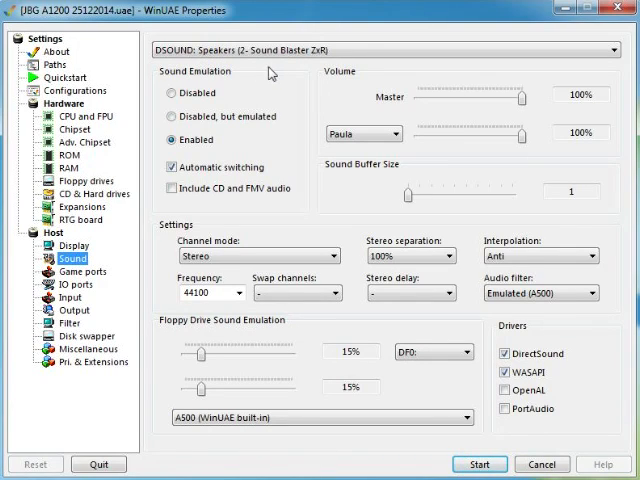
pyautogui.moveTo(310, 73)
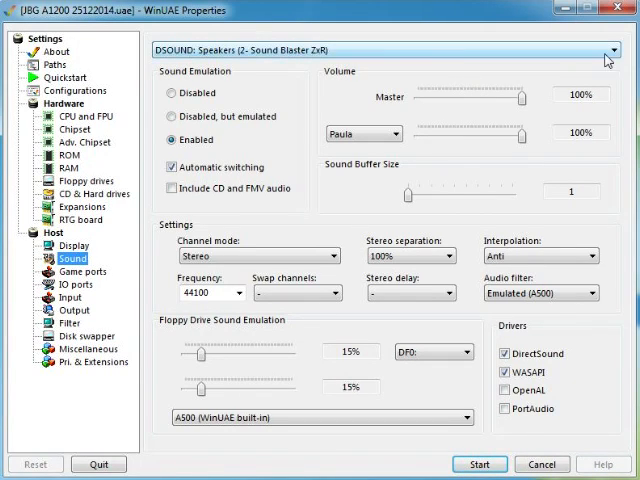
pyautogui.click(608, 48)
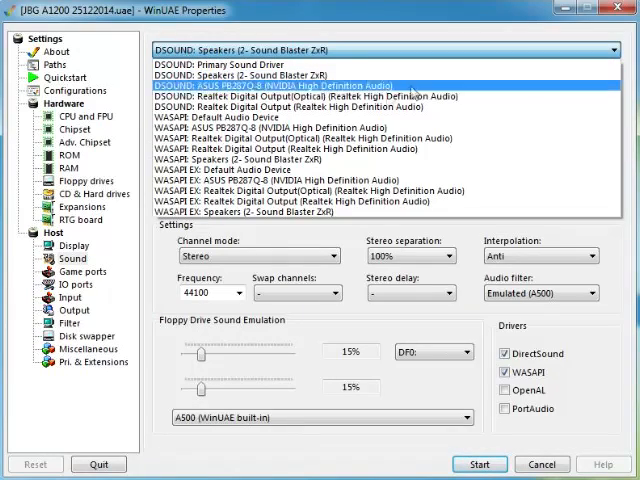
pyautogui.moveTo(415, 93)
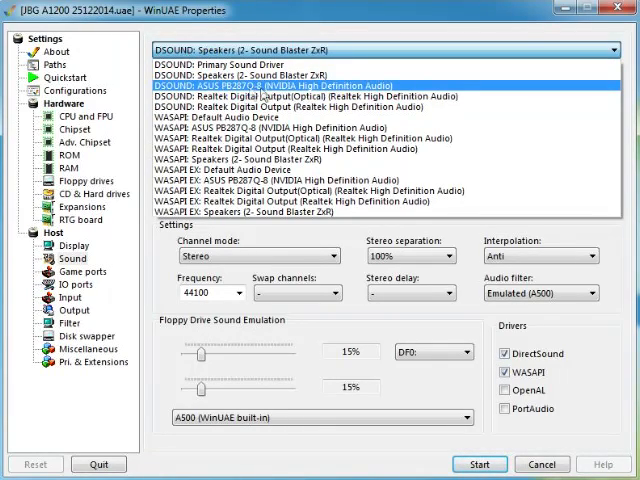
pyautogui.moveTo(300, 84)
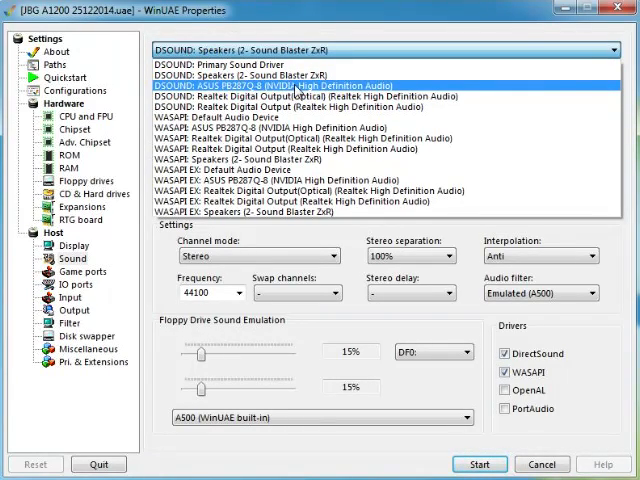
pyautogui.moveTo(308, 88)
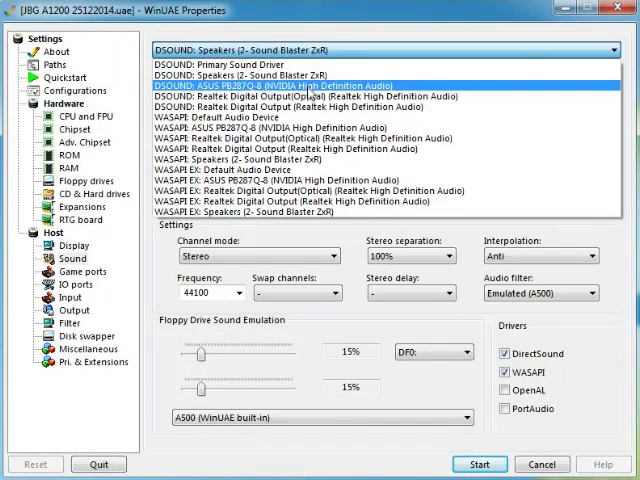
pyautogui.moveTo(300, 95)
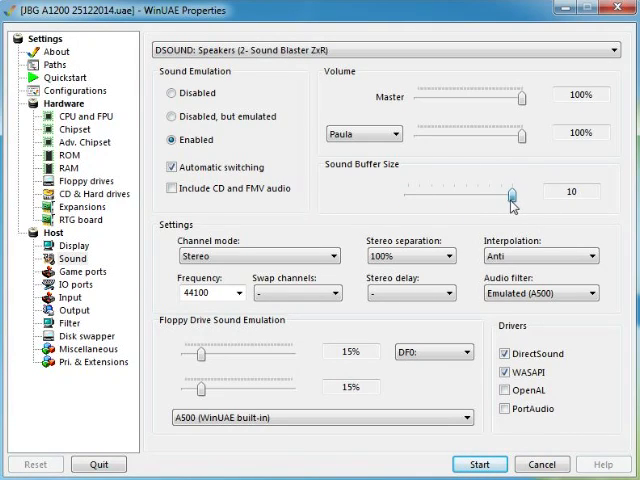
# Drag Sound Buffer Size back to 1 and leave Stereo separation at 100%.
pyautogui.moveTo(510, 192); pyautogui.dragTo(405, 192)
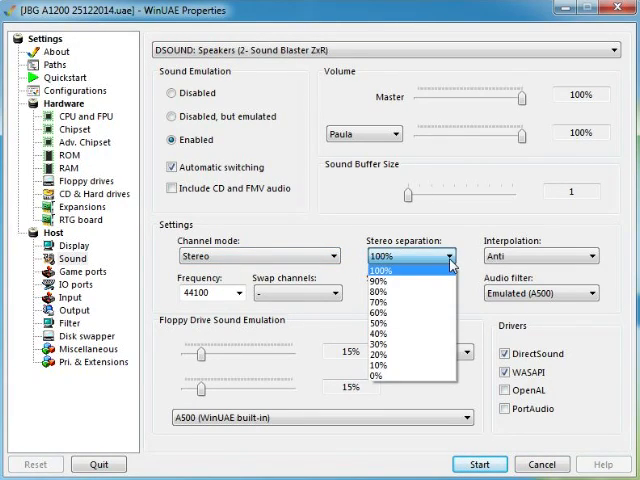
pyautogui.click(395, 261)
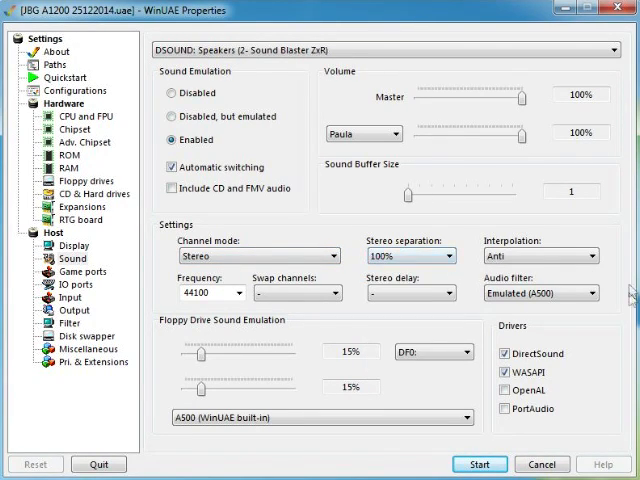
pyautogui.moveTo(390, 337)
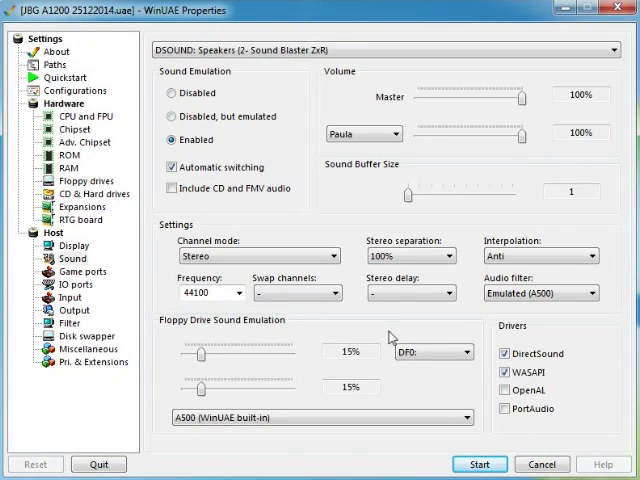
pyautogui.moveTo(399, 327)
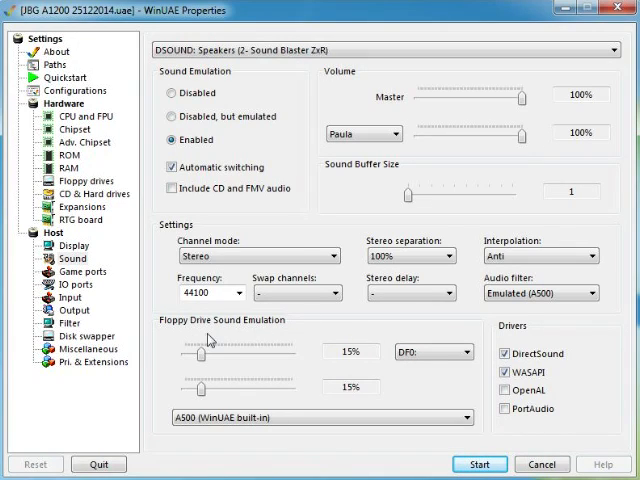
pyautogui.moveTo(322, 353)
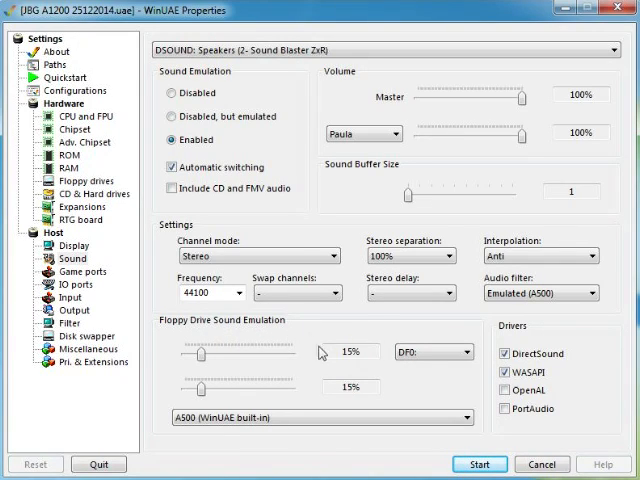
pyautogui.moveTo(214, 338)
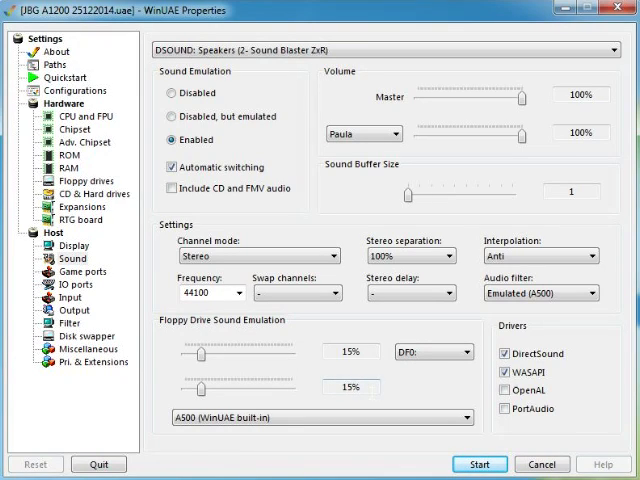
pyautogui.moveTo(407, 382)
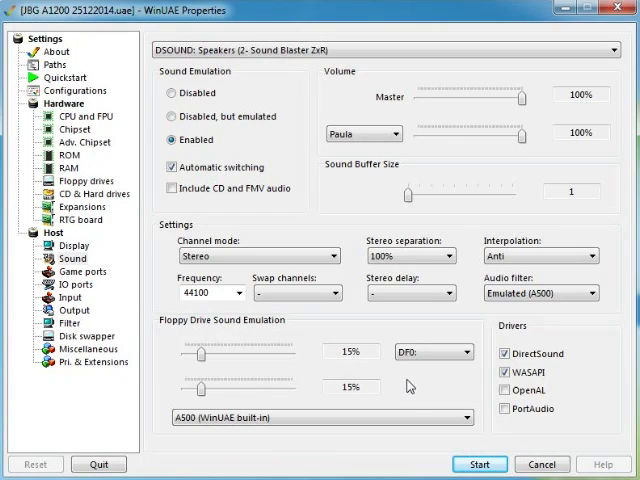
pyautogui.moveTo(235, 435)
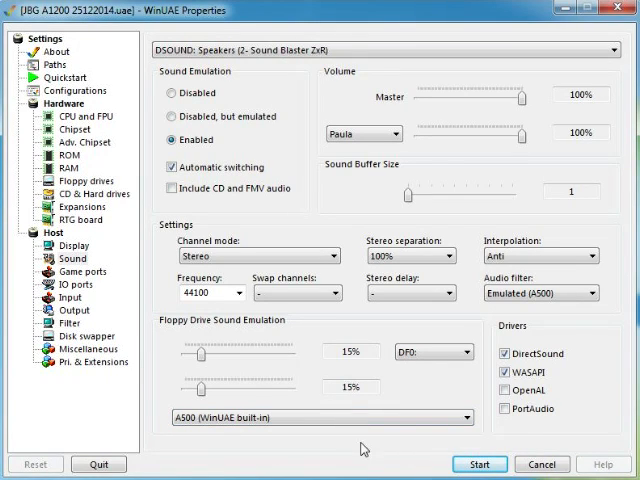
pyautogui.moveTo(498, 443)
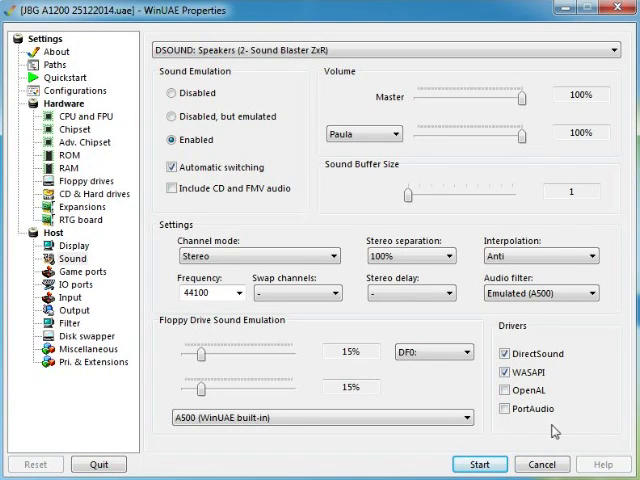
# Review Game ports: Windows mouse on port 1, SPEED-LINK Competition Pro on port 2, parallel adapter.
pyautogui.click(73, 271)
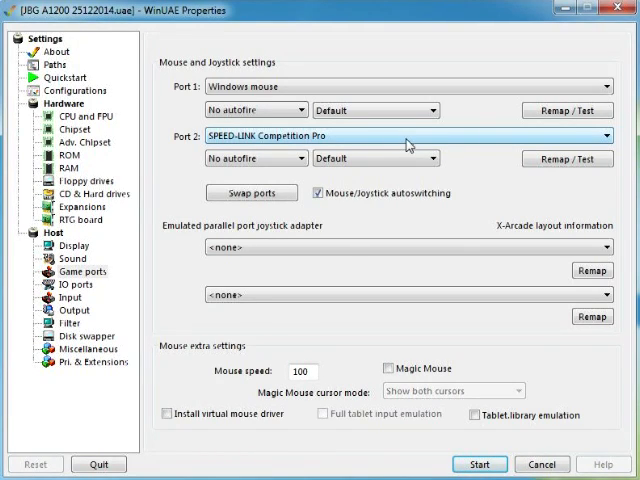
pyautogui.moveTo(465, 163)
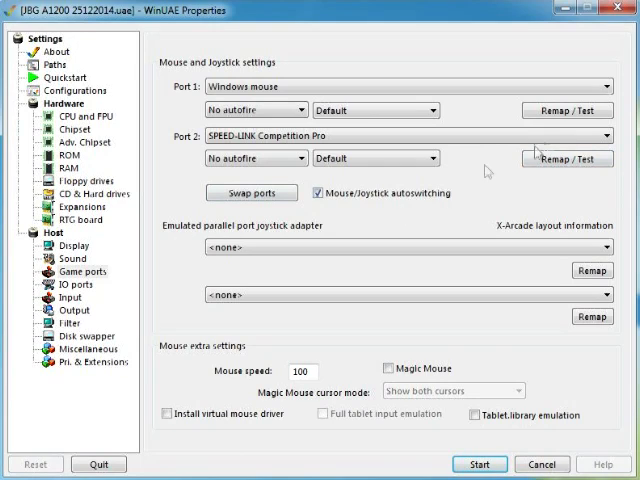
pyautogui.click(600, 134)
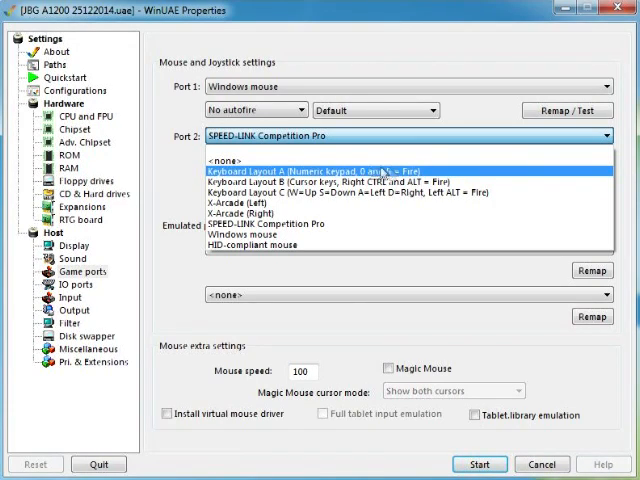
pyautogui.moveTo(400, 178)
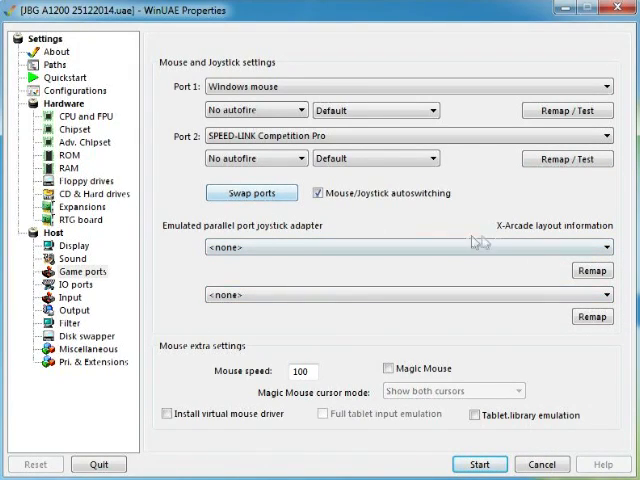
pyautogui.click(405, 246)
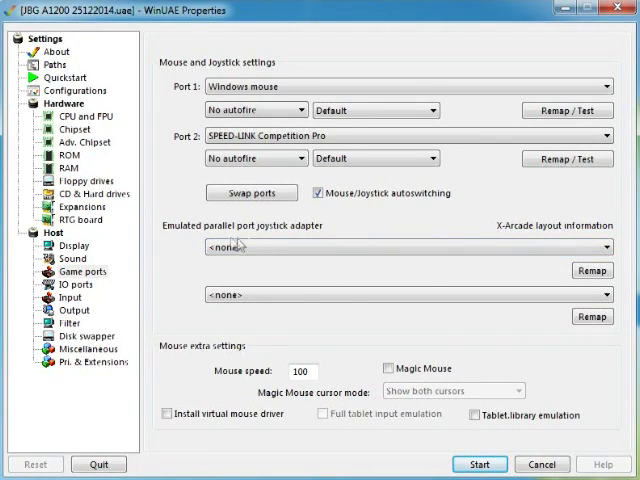
pyautogui.moveTo(312, 242)
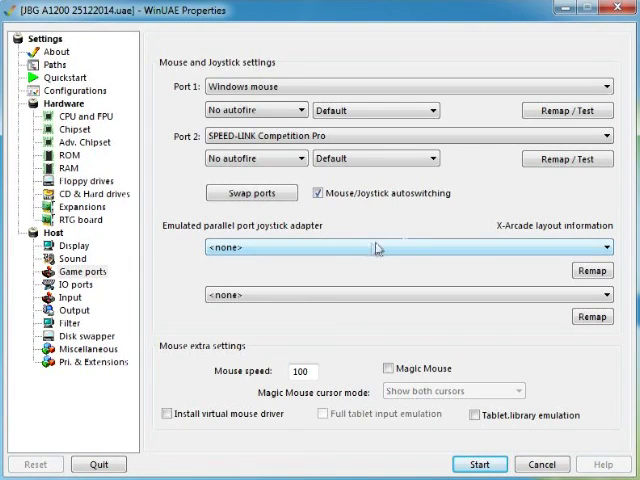
pyautogui.moveTo(535, 202)
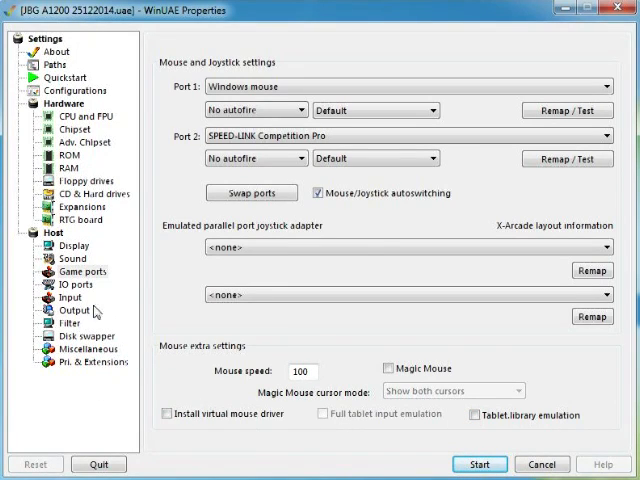
# Check IO ports for printer, serial and MIDI, then view the Competition Pro's Input mappings.
pyautogui.click(73, 284)
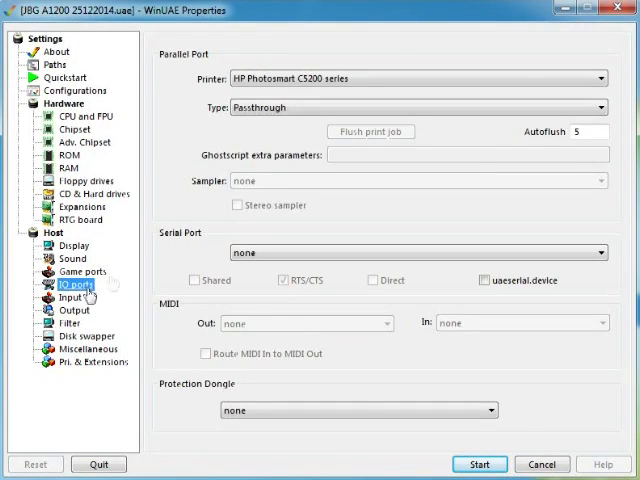
pyautogui.moveTo(218, 98)
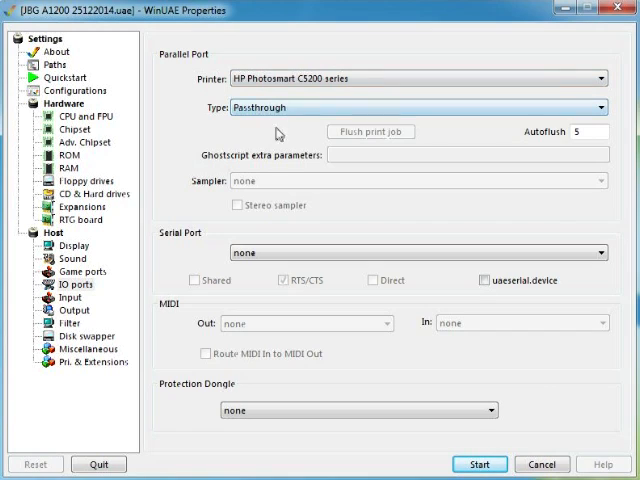
pyautogui.moveTo(392, 100)
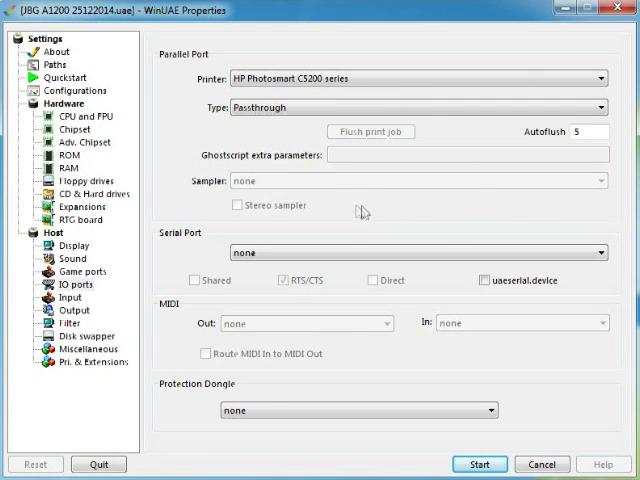
pyautogui.moveTo(517, 404)
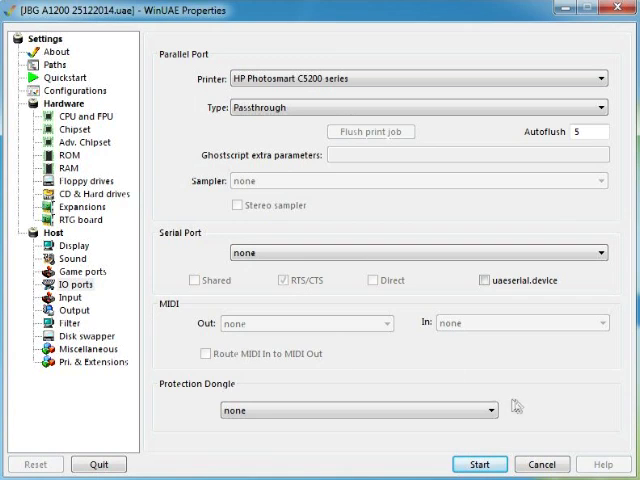
pyautogui.click(72, 297)
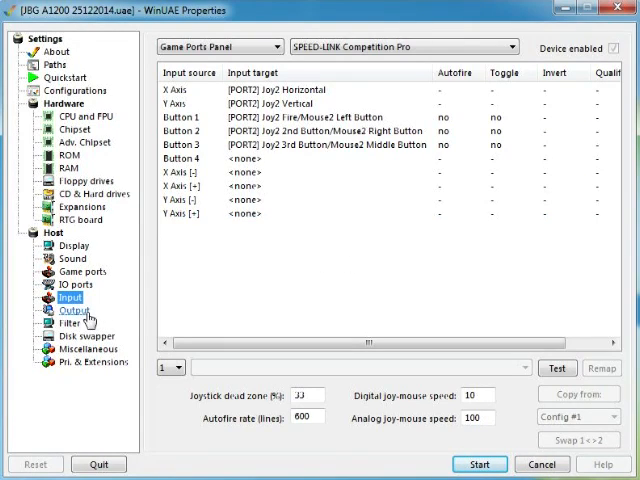
# Page through Output, Filter, Disk swapper, Miscellaneous and Pri. & Extensions settings.
pyautogui.click(61, 312)
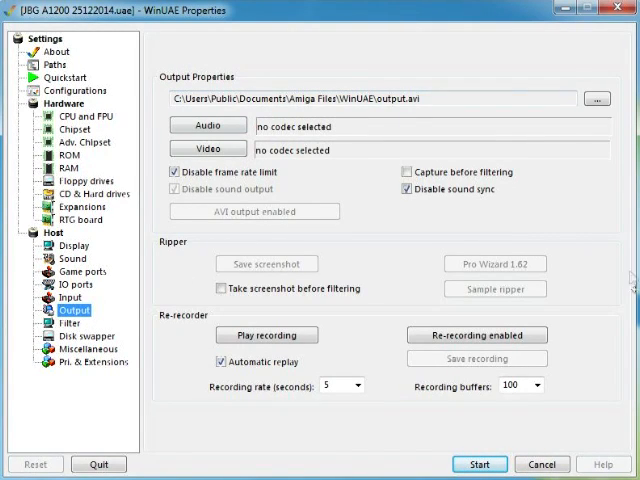
pyautogui.click(71, 323)
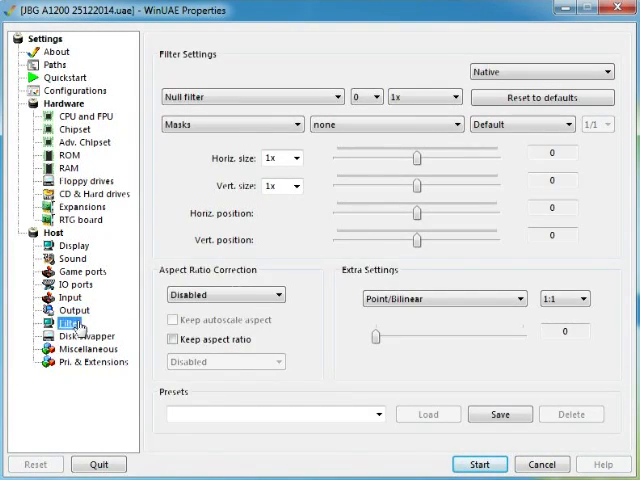
pyautogui.moveTo(90, 360)
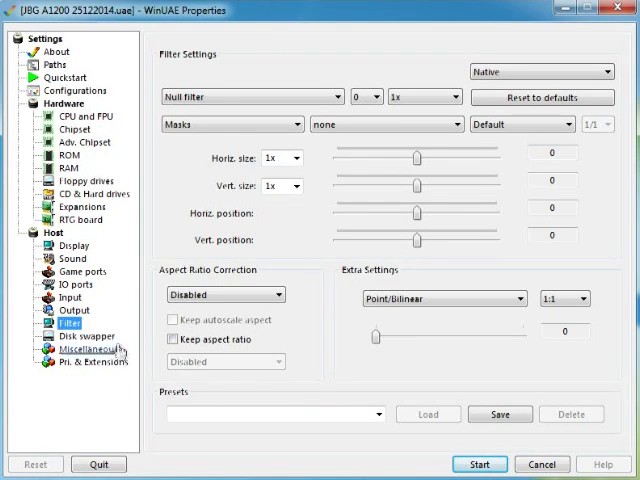
pyautogui.click(67, 335)
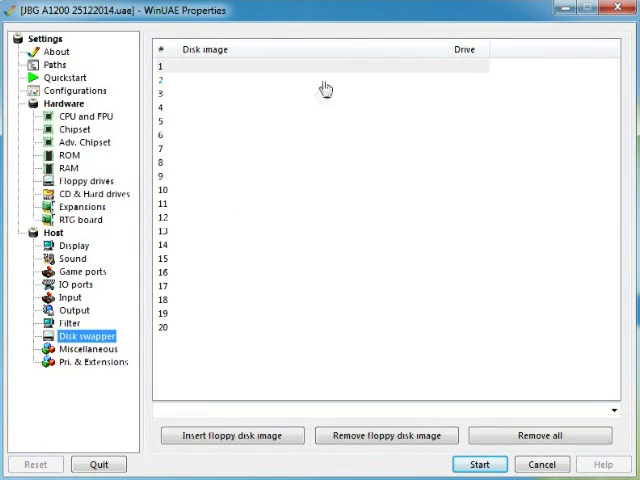
pyautogui.click(88, 348)
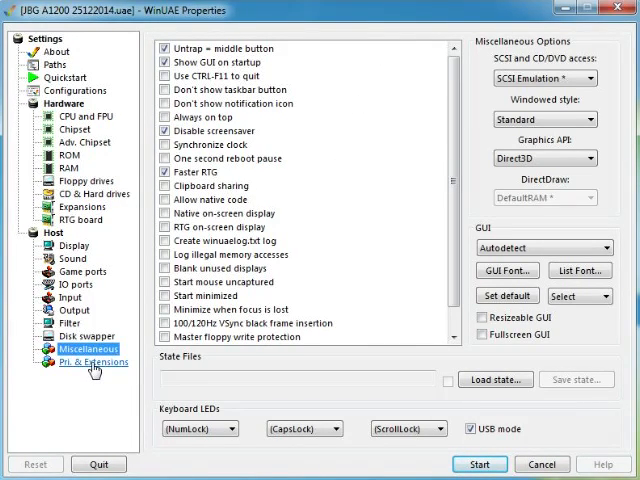
pyautogui.click(92, 361)
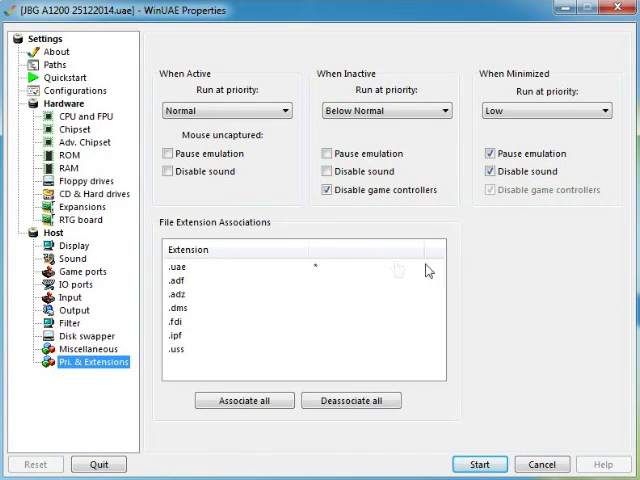
pyautogui.moveTo(578, 314)
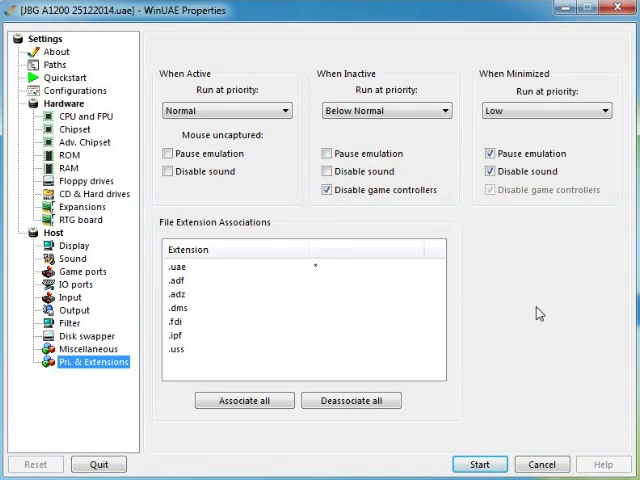
pyautogui.moveTo(536, 345)
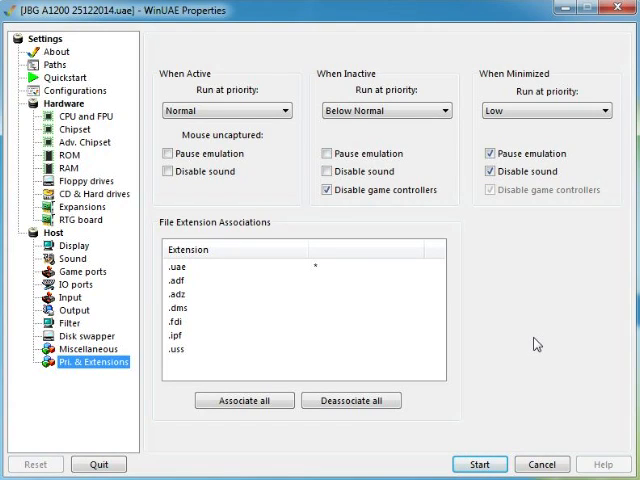
pyautogui.moveTo(538, 340)
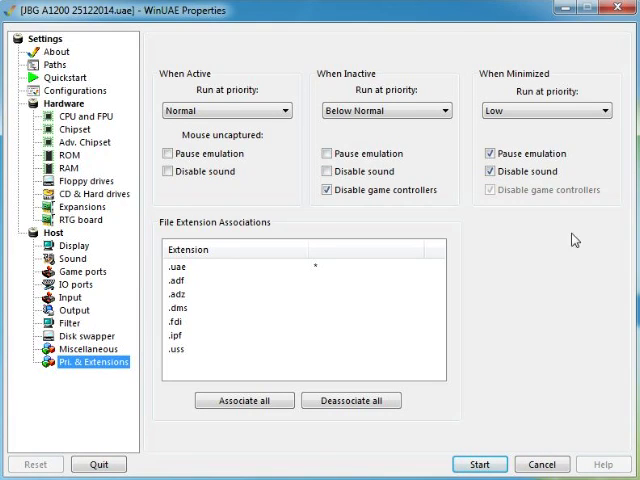
pyautogui.moveTo(565, 312)
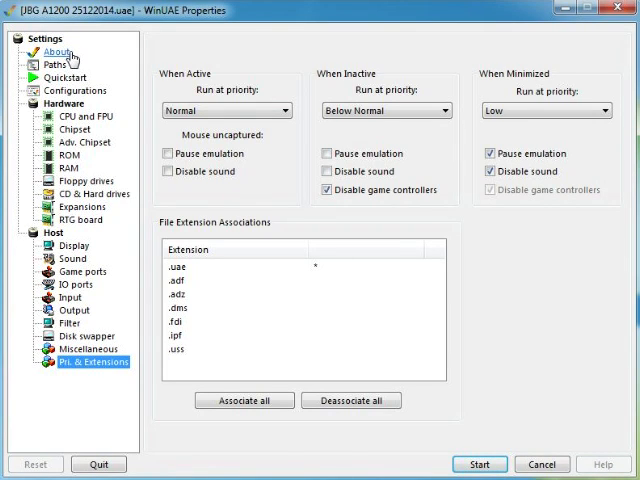
pyautogui.click(62, 77)
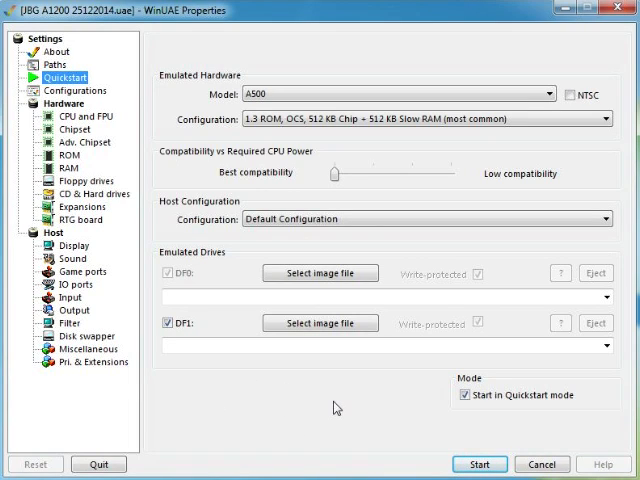
pyautogui.moveTo(322, 406)
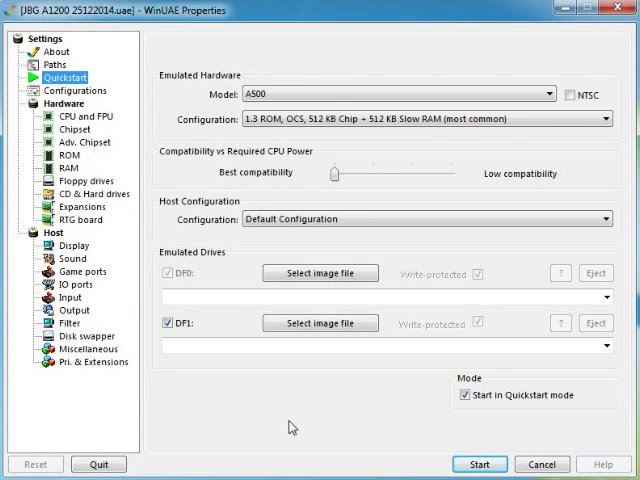
pyautogui.moveTo(301, 418)
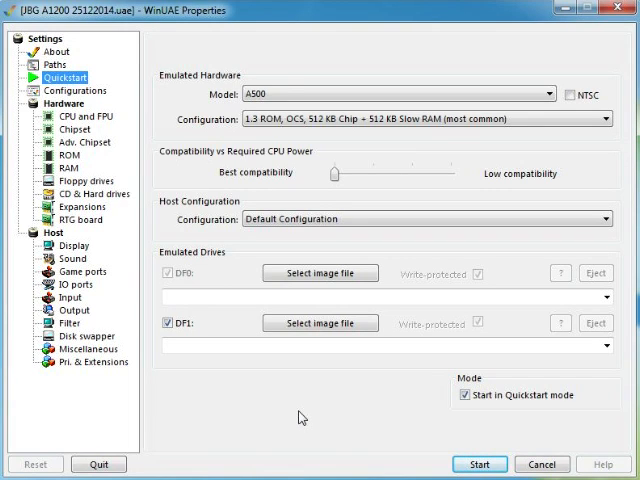
pyautogui.click(68, 90)
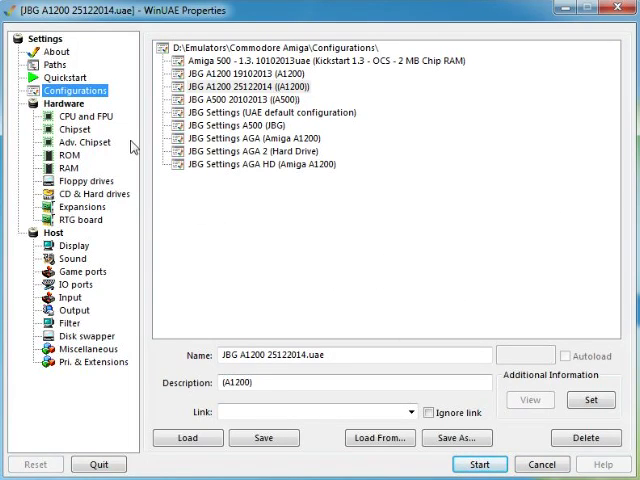
# Show the About page for WinUAE 3.2.0 (2015.11.11) 64-bit.
pyautogui.click(47, 52)
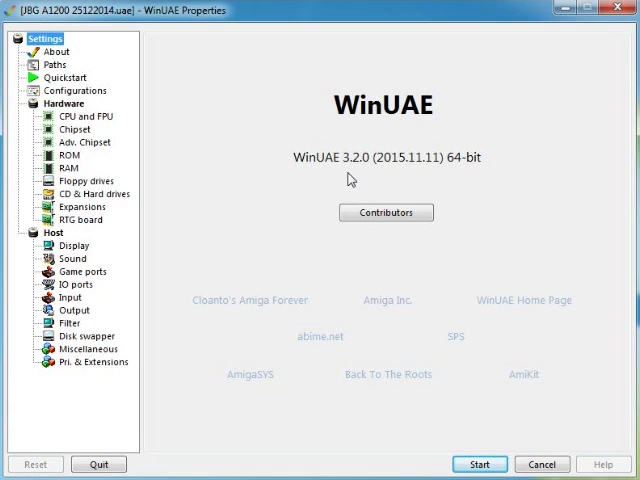
pyautogui.moveTo(338, 180)
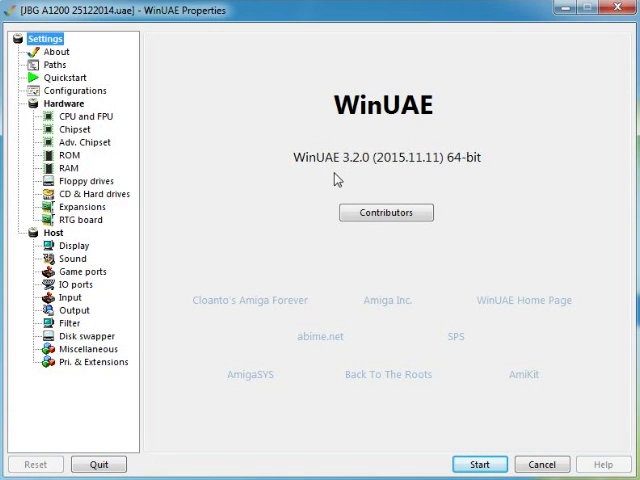
pyautogui.moveTo(523, 140)
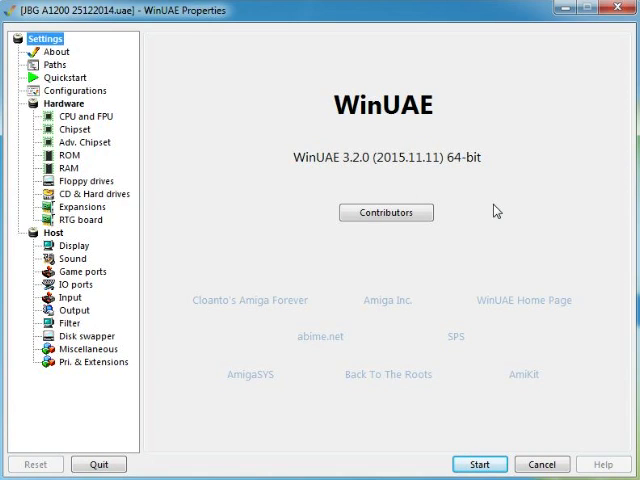
pyautogui.moveTo(497, 210)
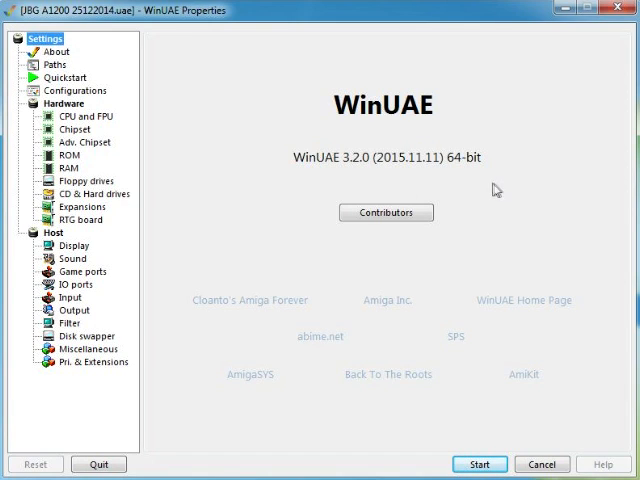
pyautogui.moveTo(516, 209)
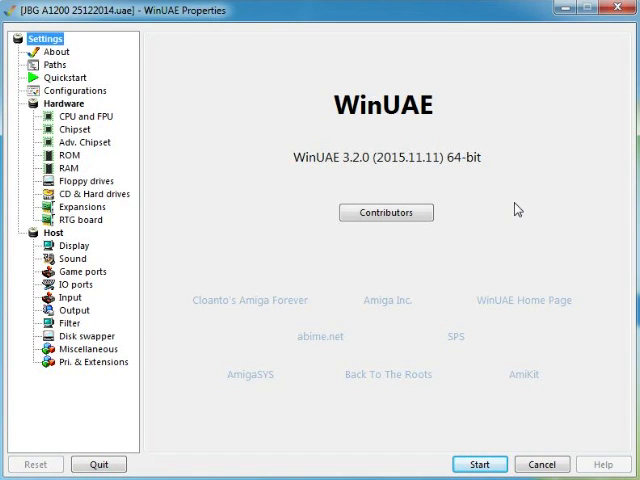
pyautogui.moveTo(516, 244)
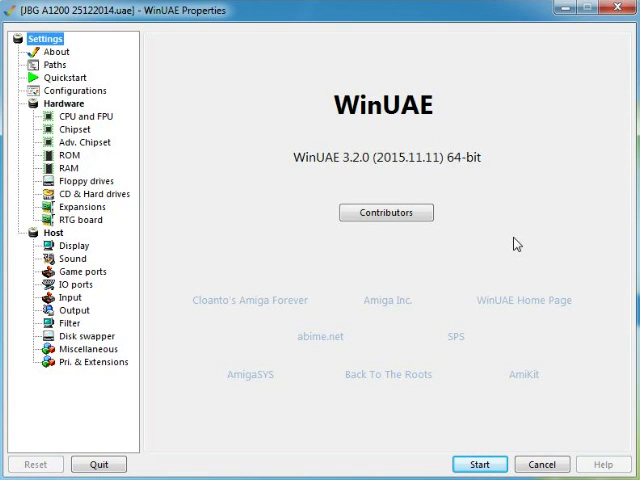
pyautogui.moveTo(532, 235)
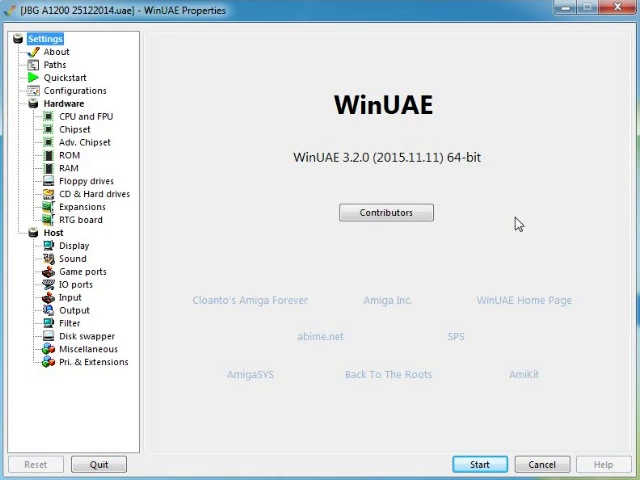
pyautogui.moveTo(504, 235)
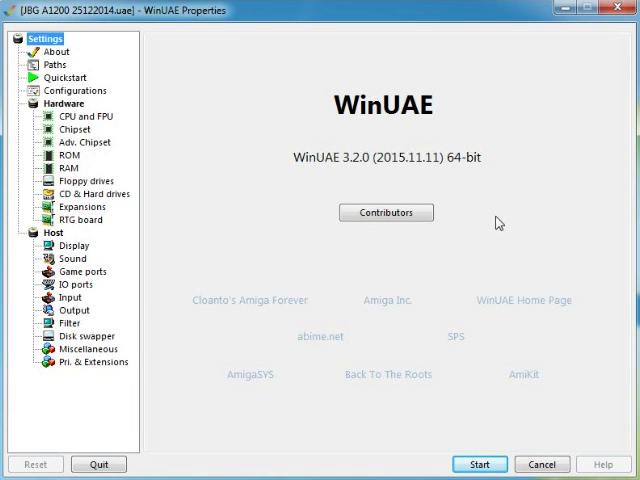
pyautogui.moveTo(503, 224)
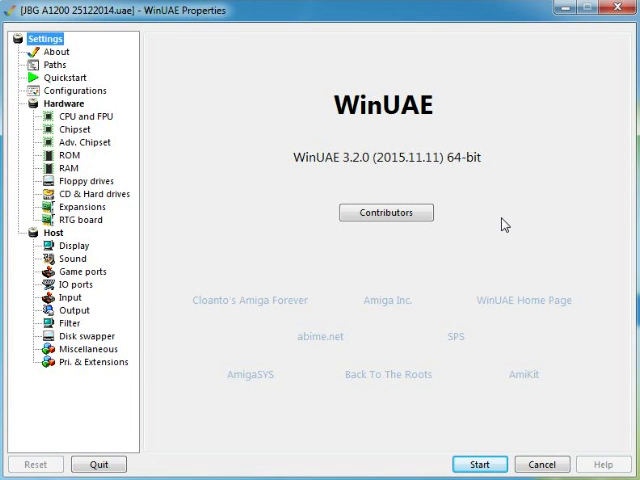